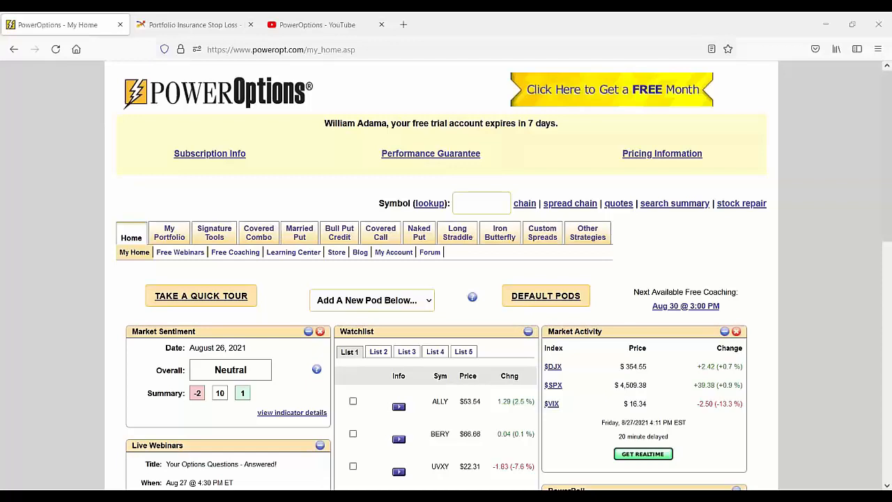
Display the positions of the RadioActive 2020 portfolio from My Portfolio > Portfolios
left_click(169, 233)
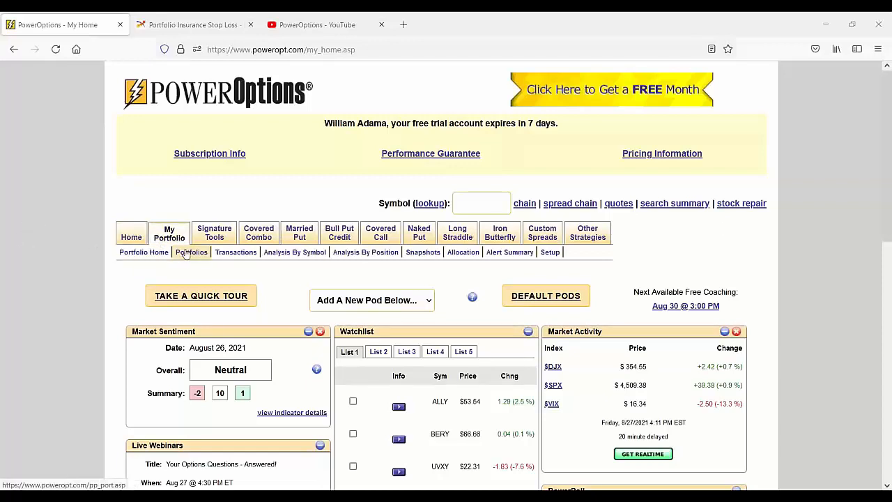
left_click(191, 252)
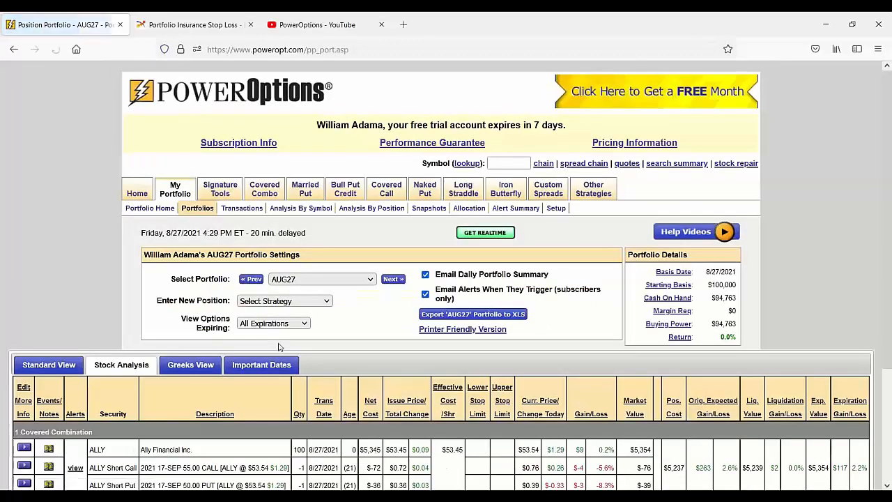
scroll("down", 3)
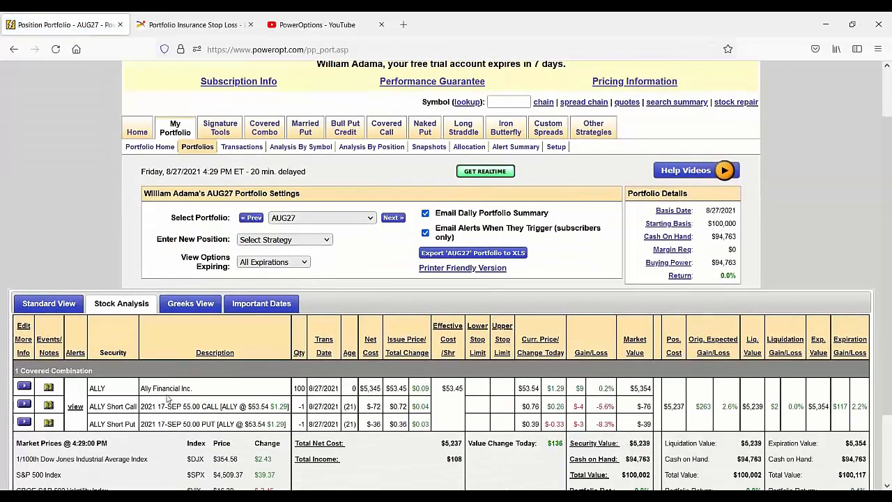
left_click(321, 217)
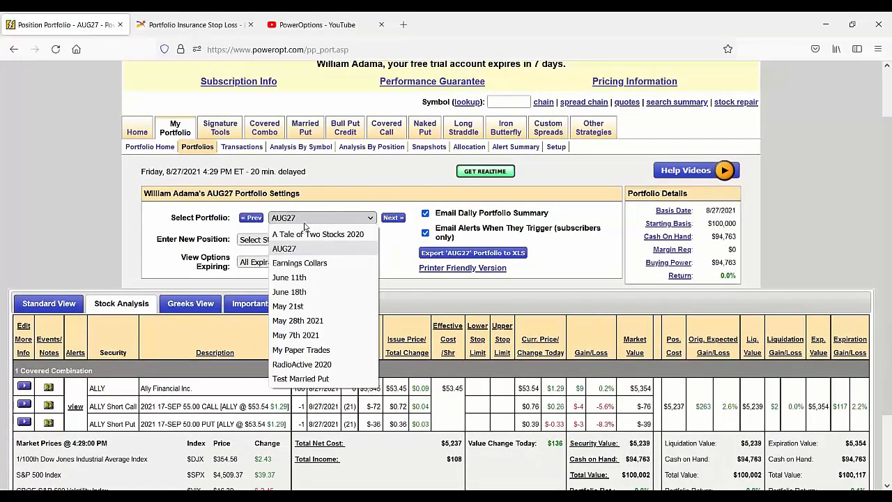
mouse_move(318, 234)
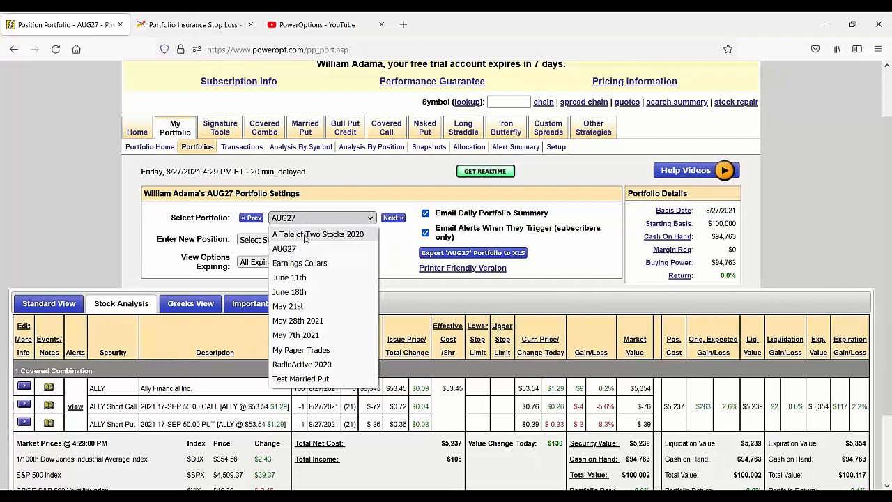
mouse_move(298, 320)
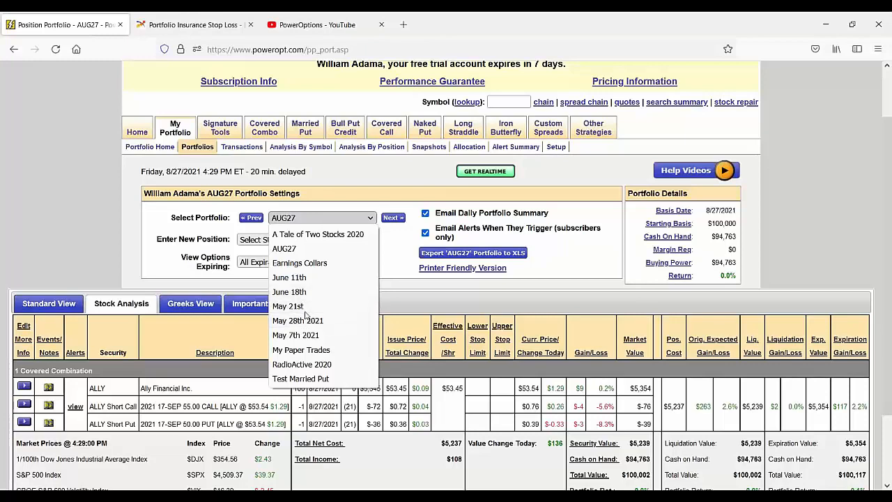
left_click(302, 365)
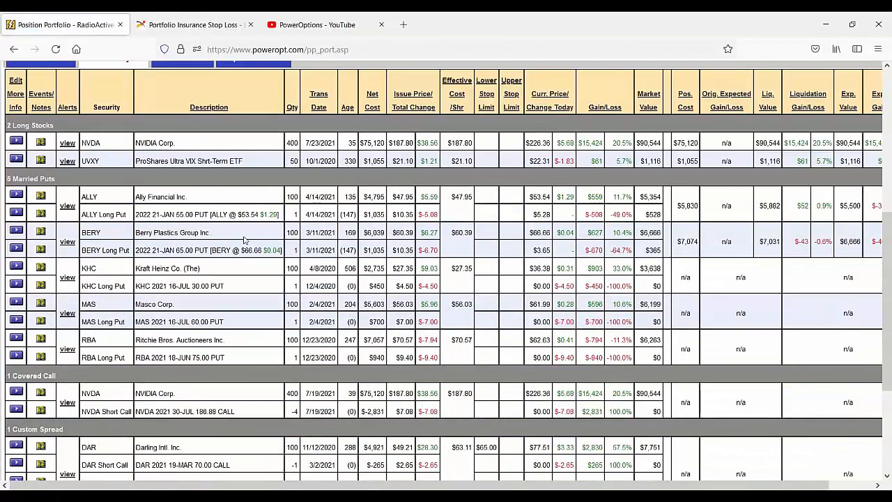
mouse_move(497, 244)
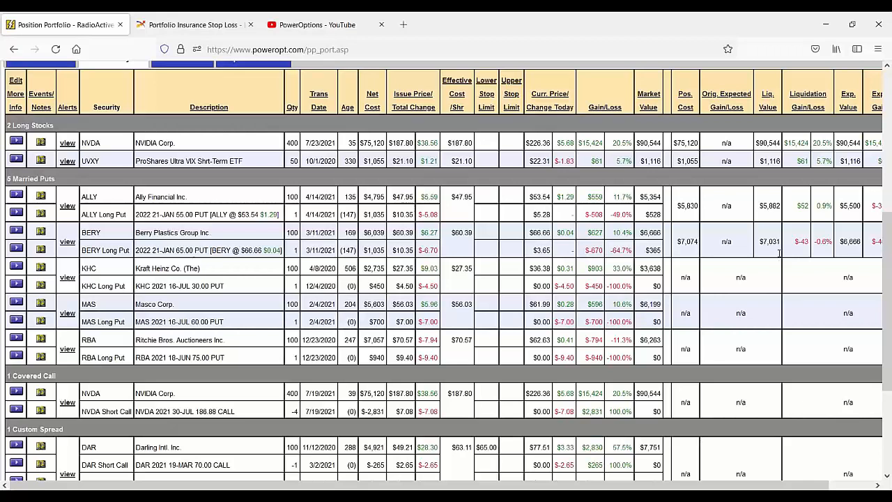
mouse_move(32, 204)
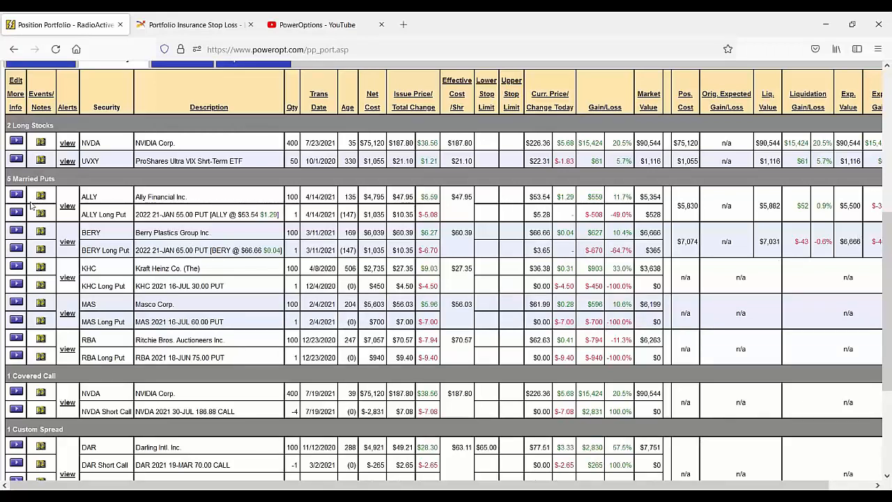
Open BERY's married put position analysis and scroll down to Roll Out Opportunities
left_click(15, 231)
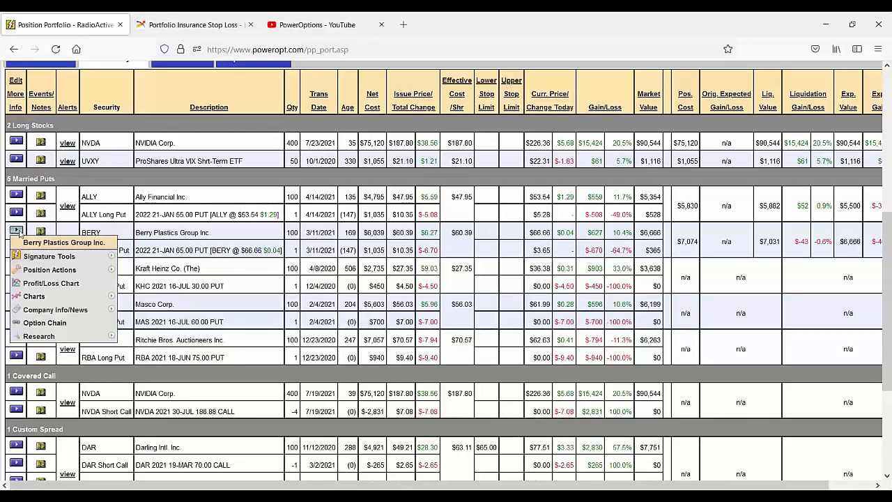
left_click(50, 270)
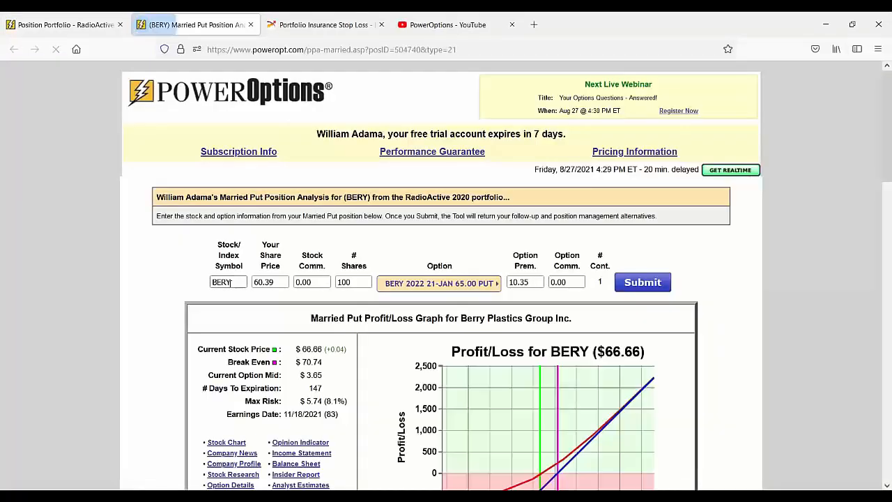
scroll("down", 3)
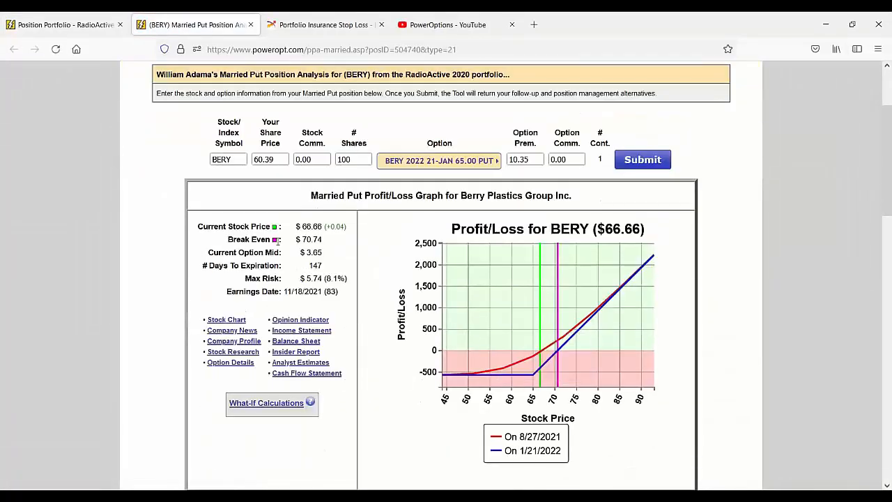
scroll("down", 3)
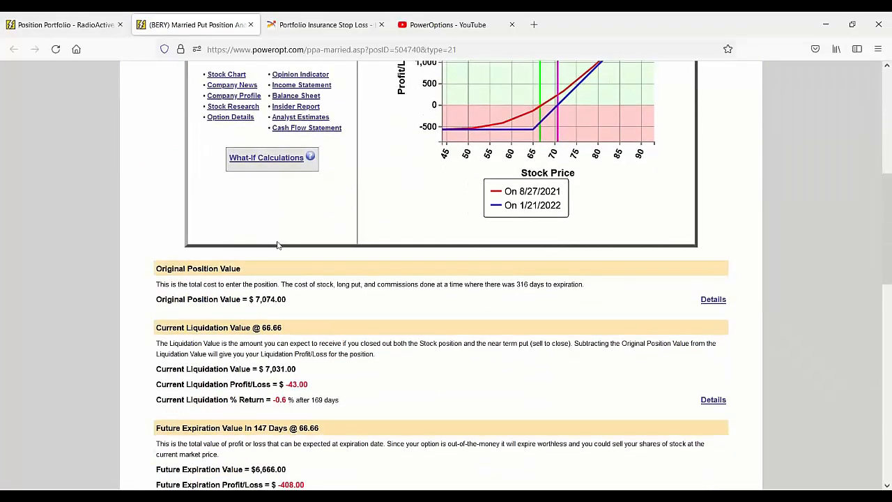
scroll("down", 3)
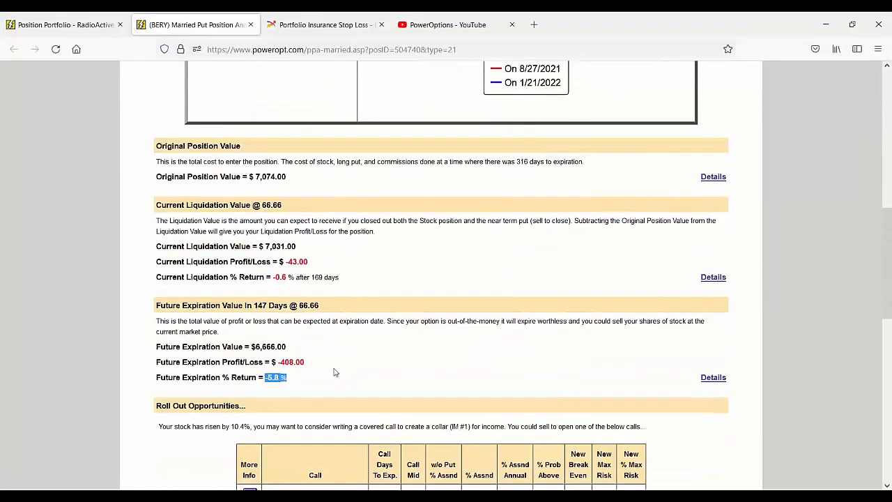
scroll("down", 3)
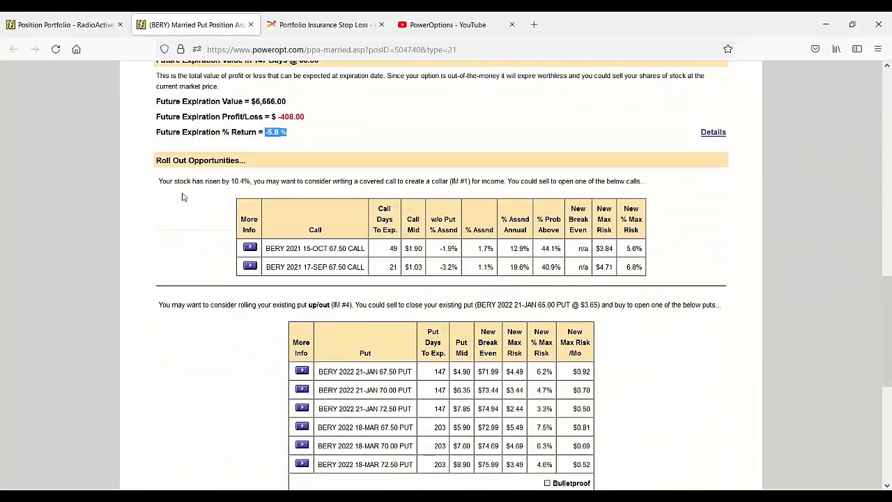
scroll("down", 3)
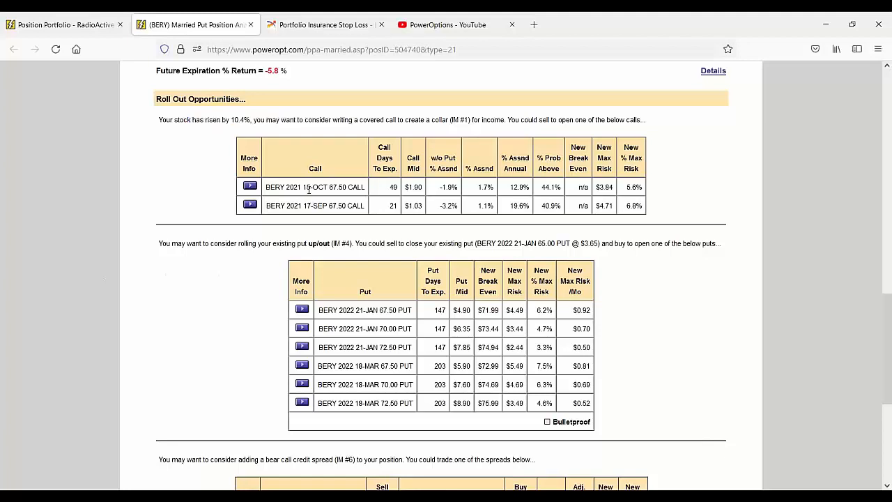
double_click(328, 205)
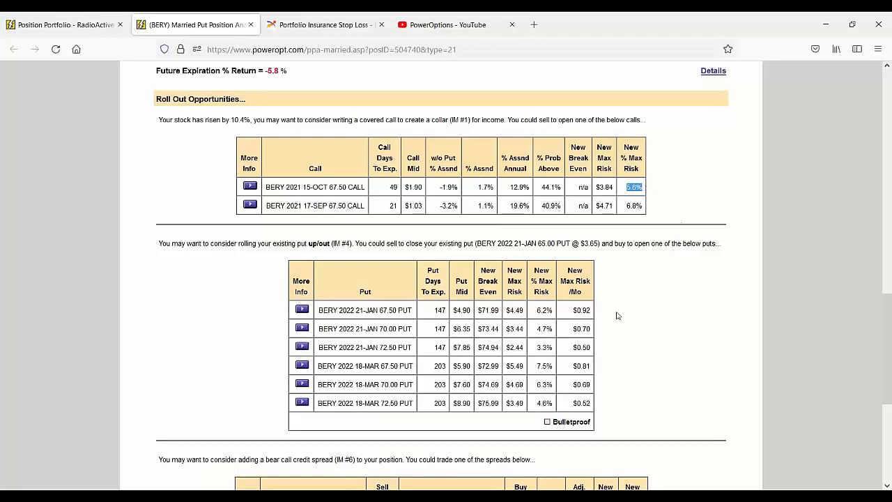
scroll("down", 3)
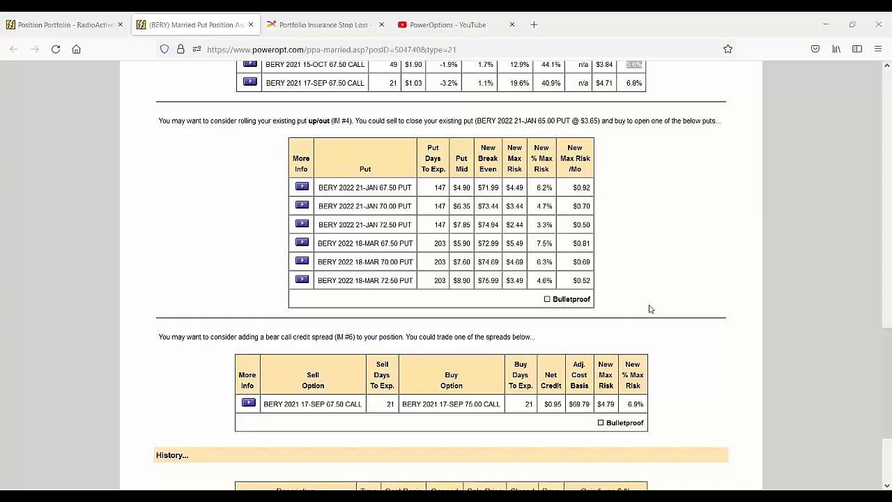
scroll("up", 3)
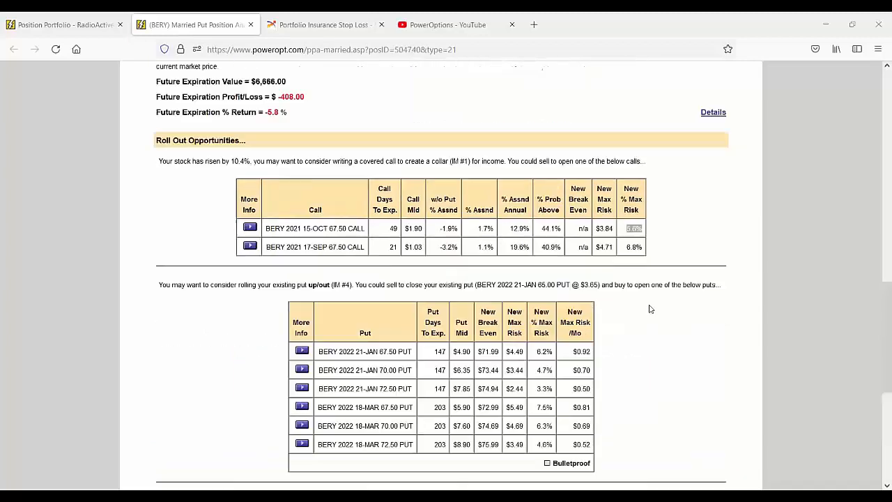
scroll("up", 3)
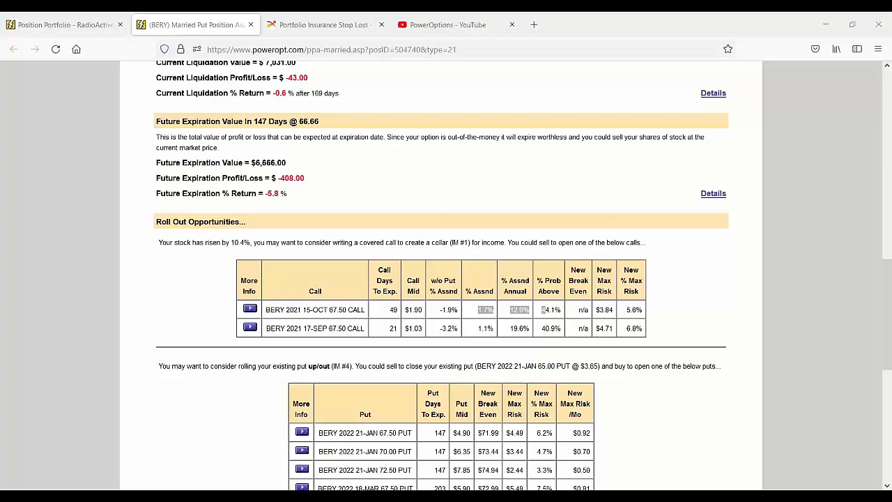
mouse_move(56, 218)
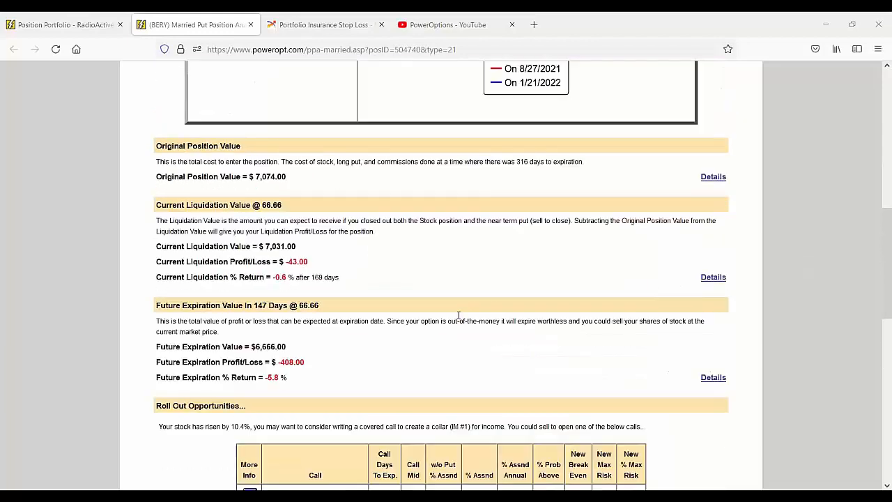
Return to the RadioActive 2020 portfolio tab and enter SPY as the symbol
scroll("up", 3)
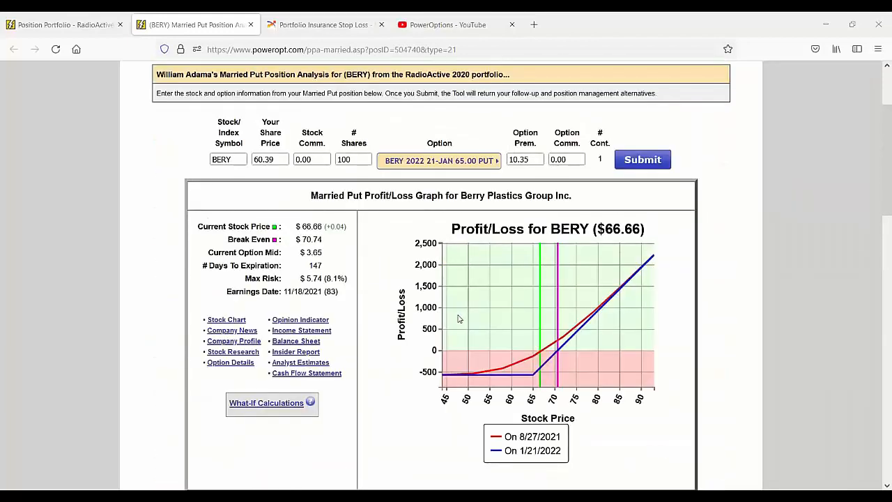
scroll("down", 3)
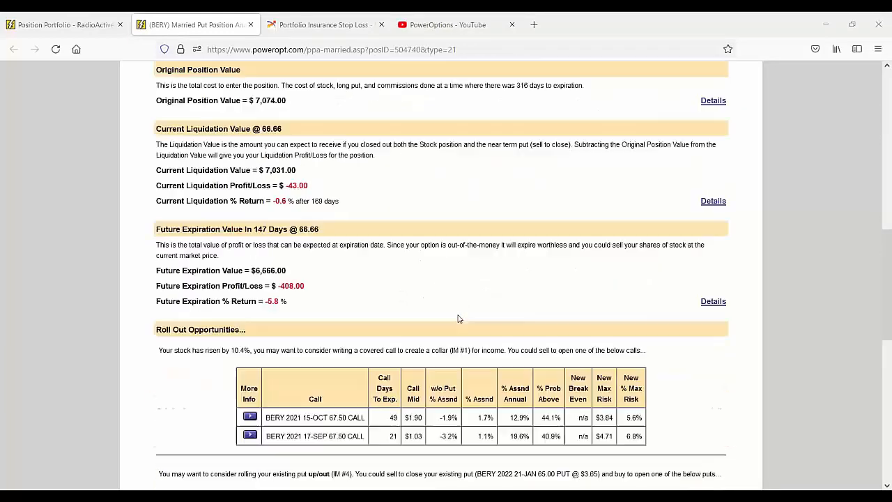
scroll("up", 3)
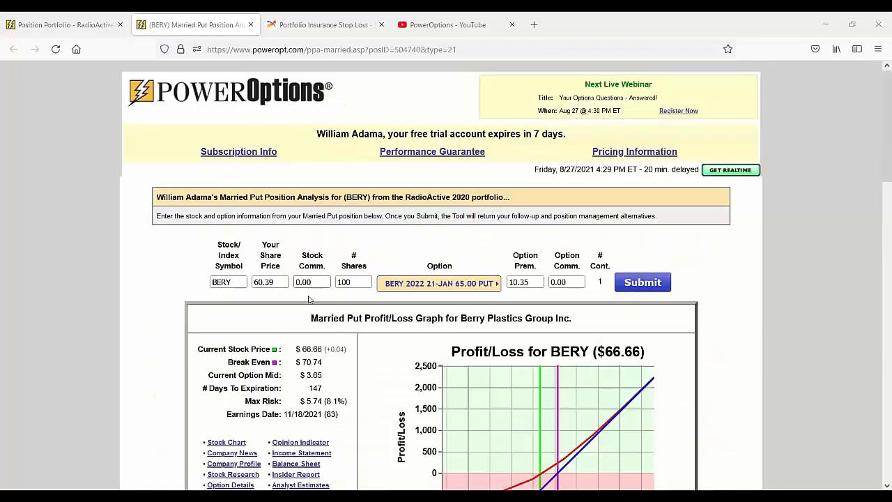
left_click(63, 25)
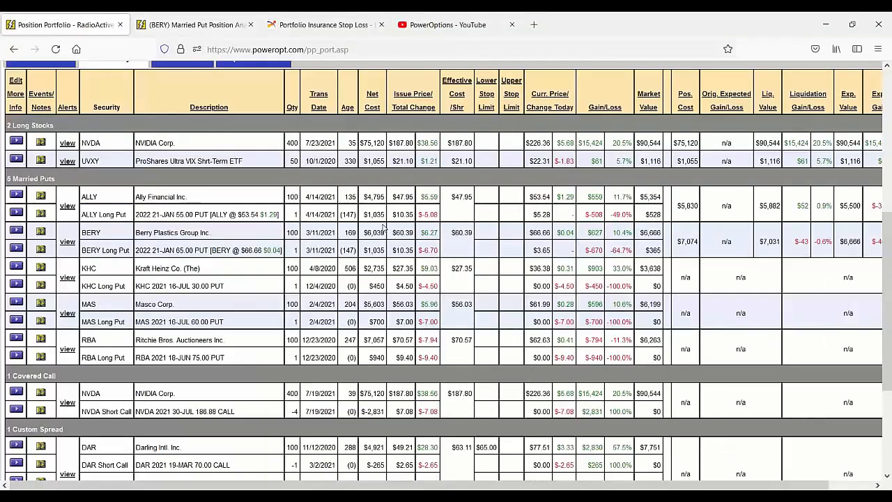
scroll("up", 3)
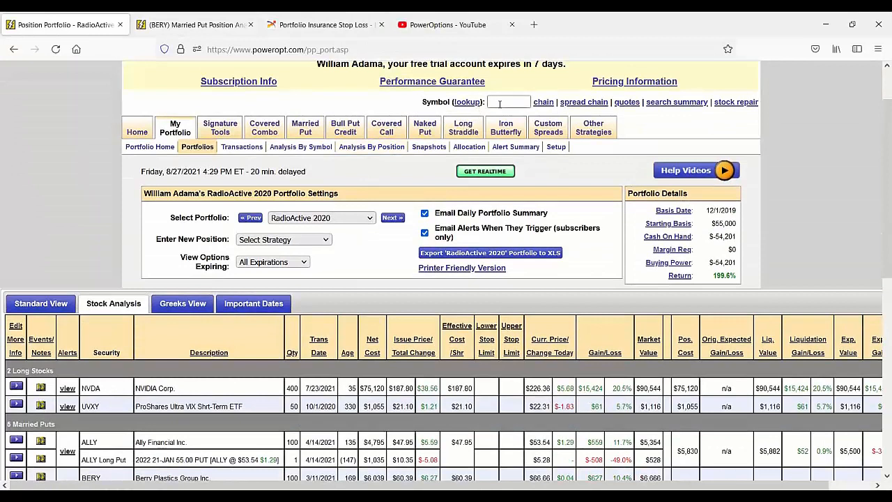
type("SPY")
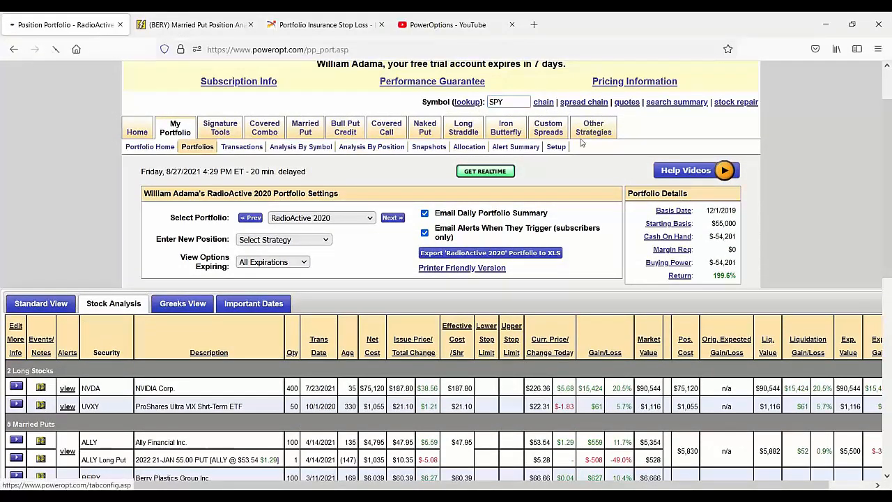
left_click(543, 101)
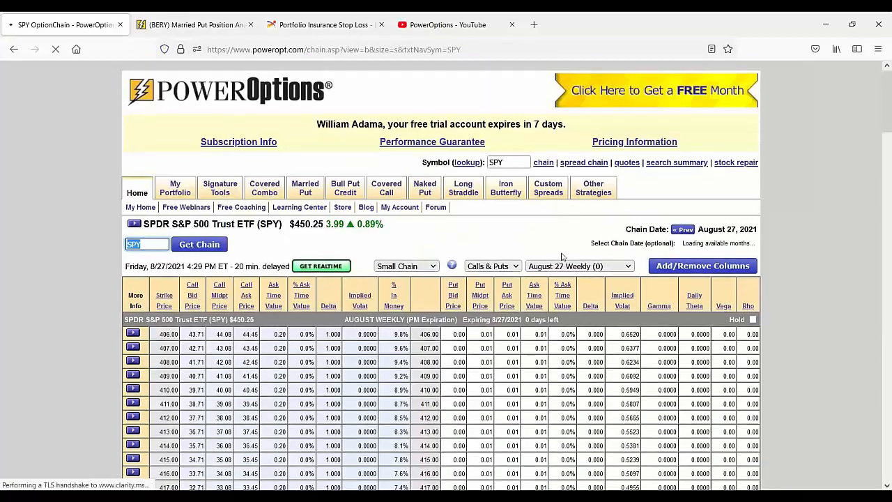
left_click(579, 205)
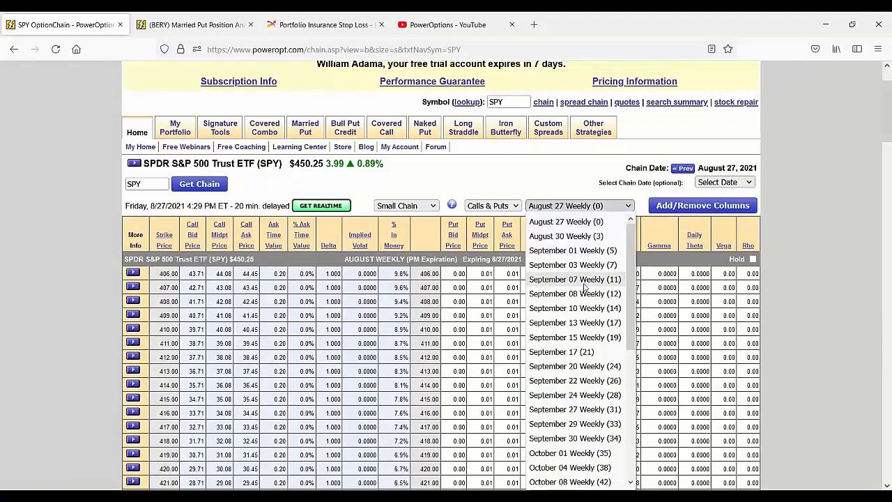
left_click(575, 279)
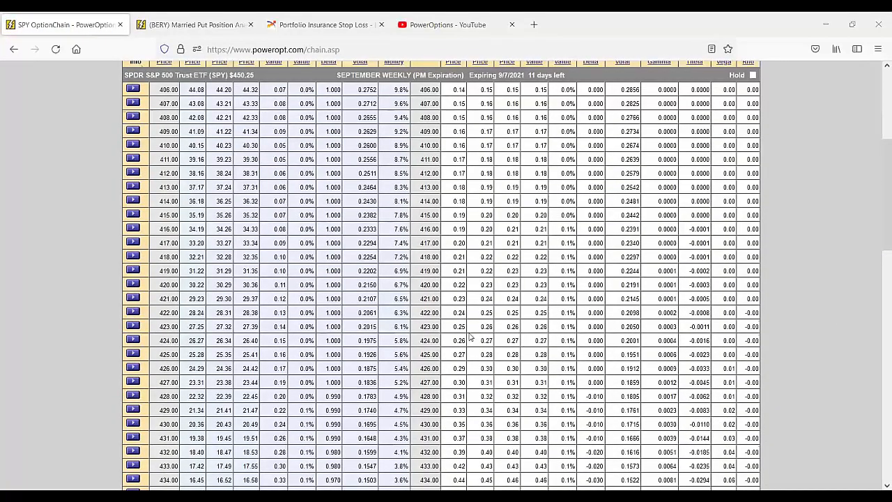
scroll("up", 3)
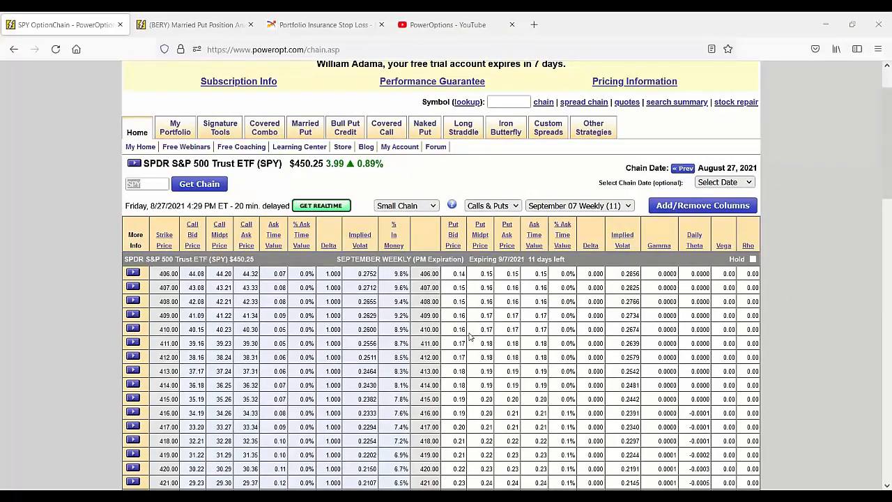
mouse_move(470, 337)
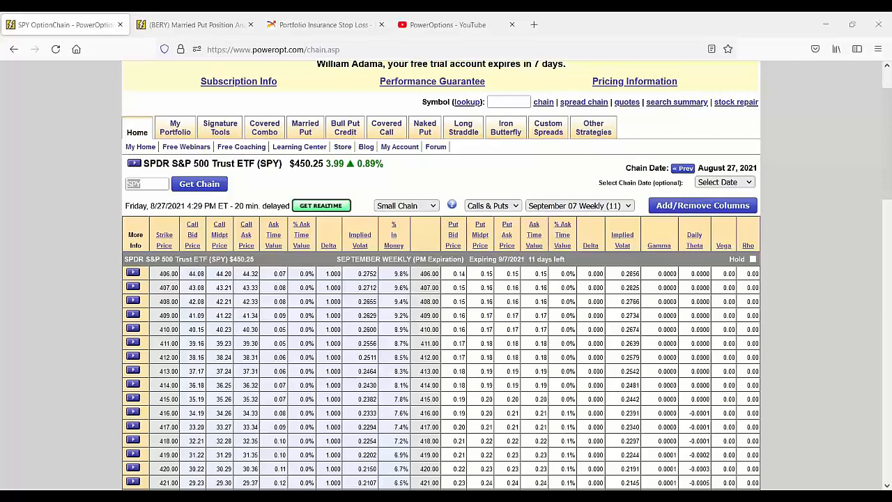
mouse_move(808, 269)
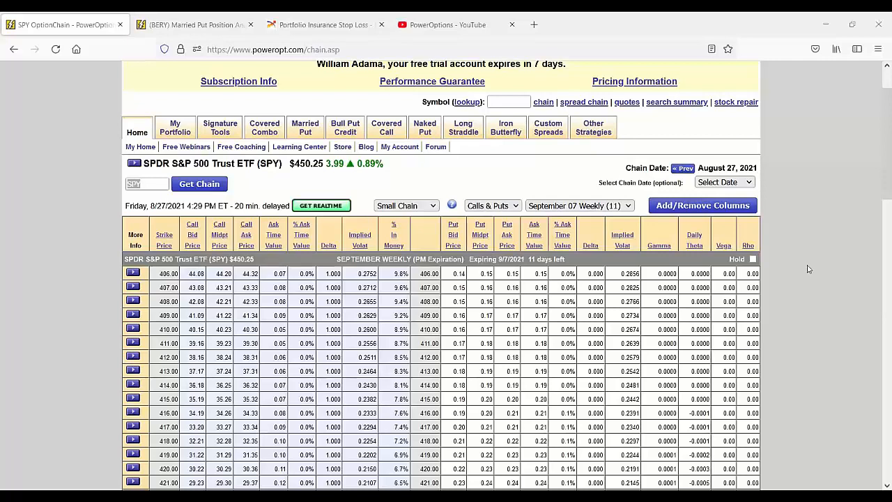
Set up a covered call historical search by symbol for ALLY dated June 28, 2021
left_click(386, 128)
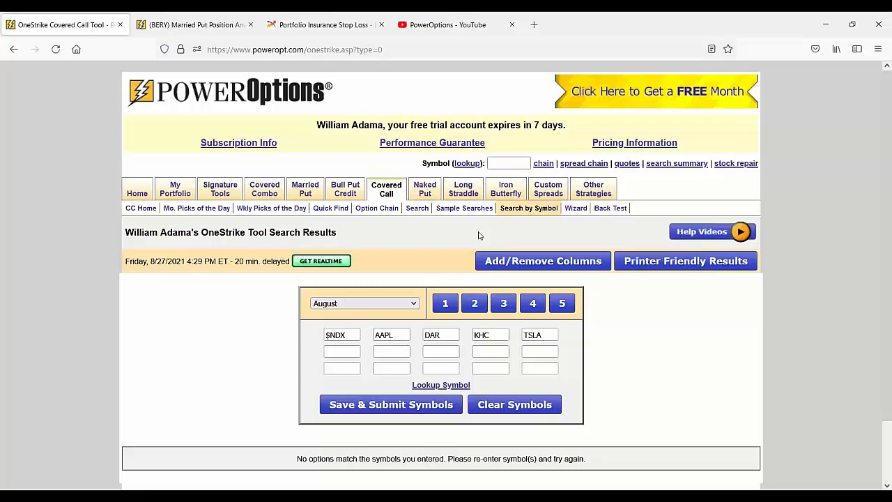
mouse_move(432, 239)
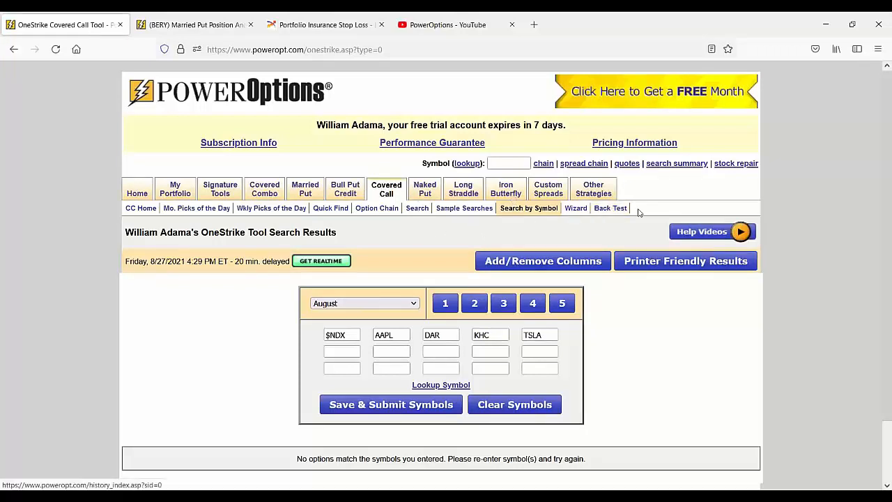
left_click(610, 208)
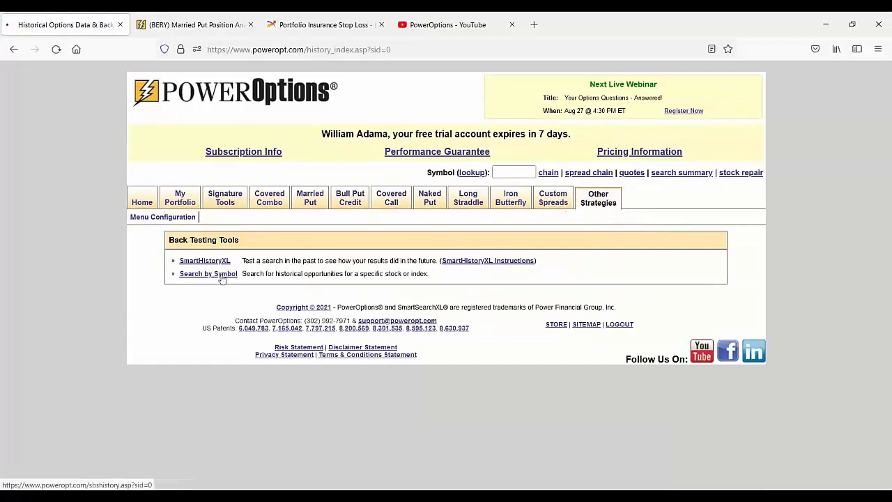
left_click(208, 273)
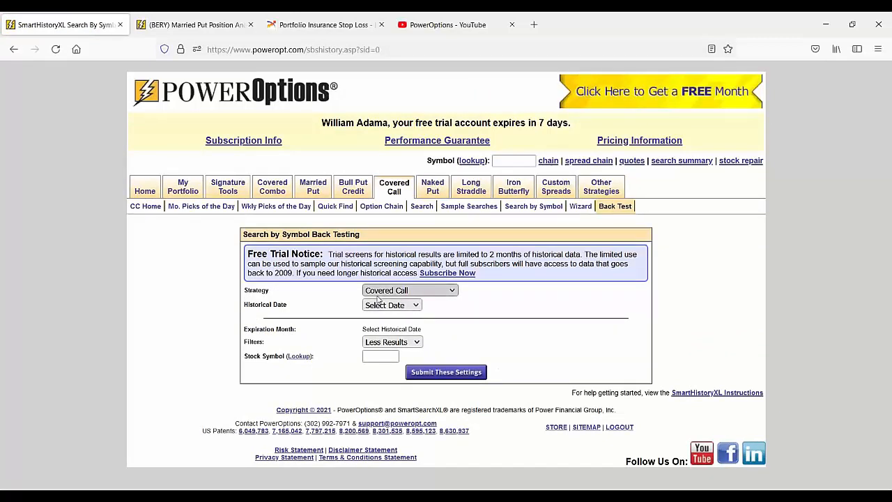
left_click(392, 305)
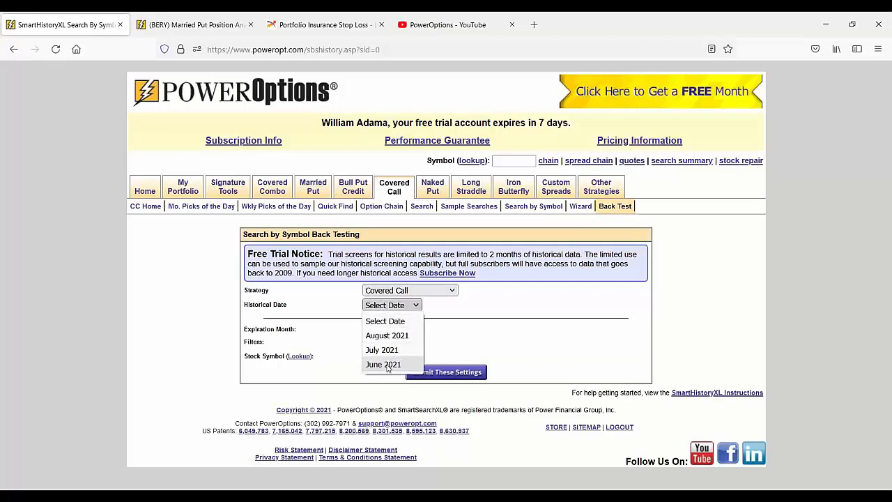
left_click(383, 364)
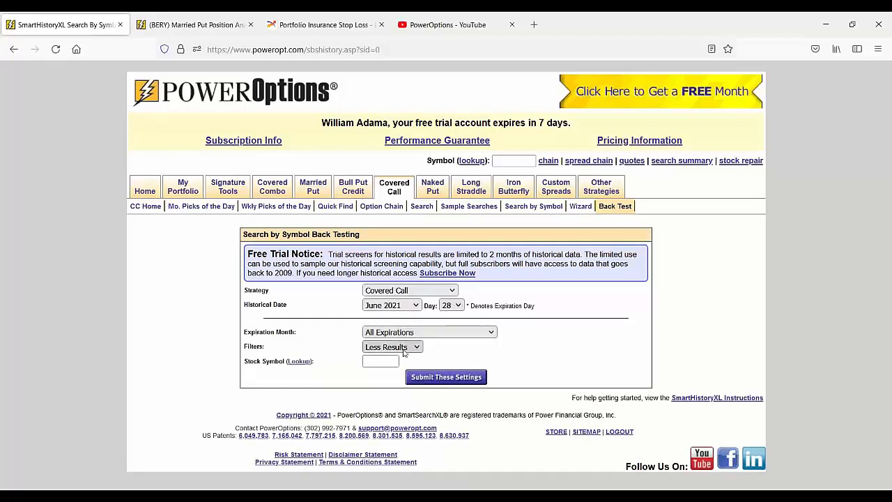
mouse_move(381, 381)
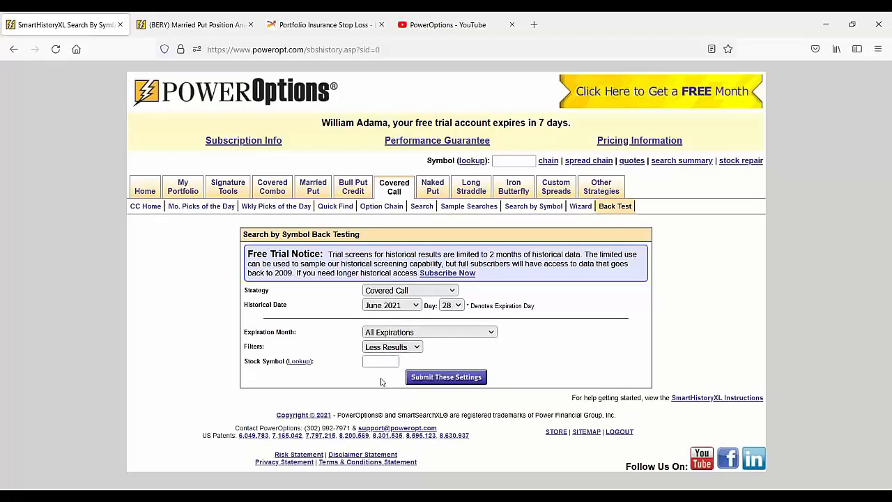
left_click(381, 361)
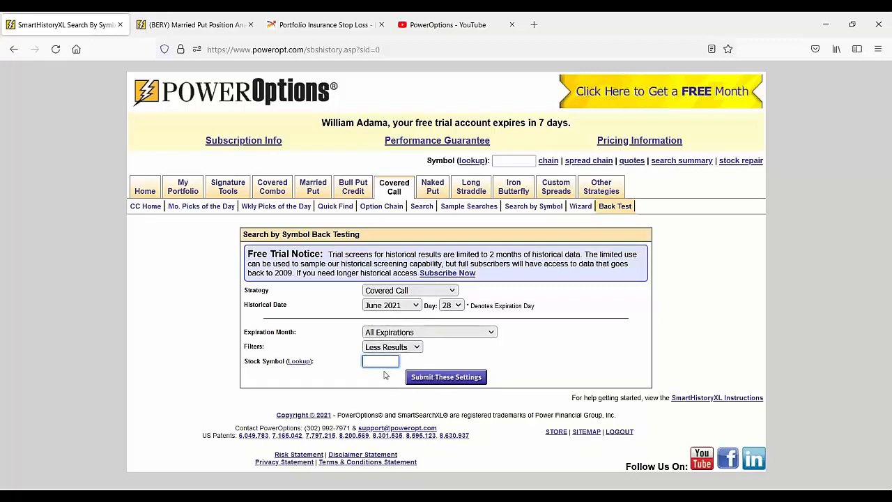
type("ALLY")
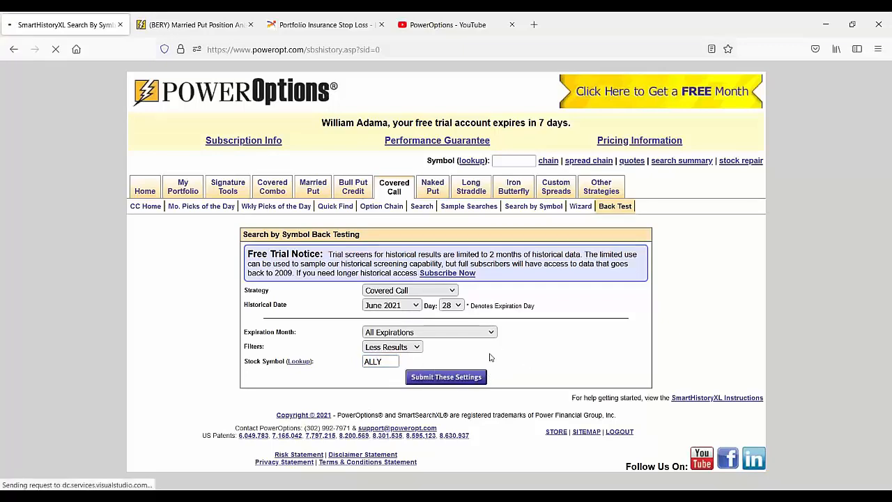
Submit the ALLY back-test and highlight the January 2022 and January 2023 50-strike results
left_click(447, 377)
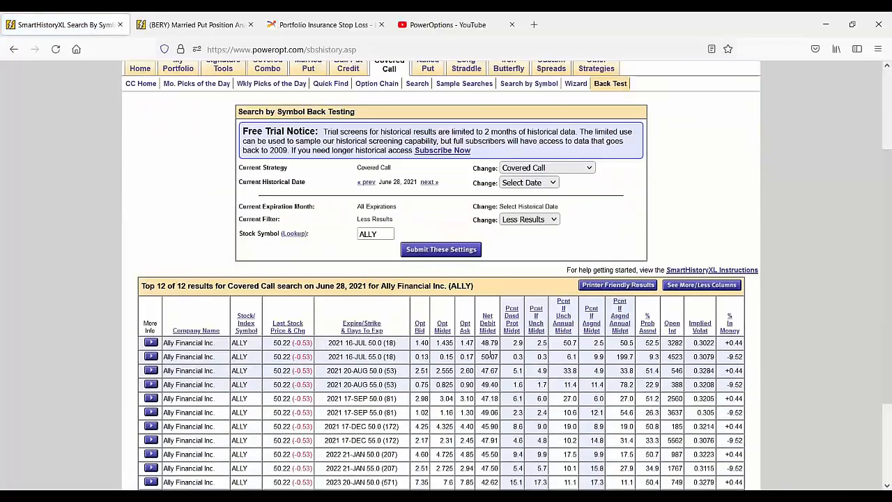
scroll("down", 3)
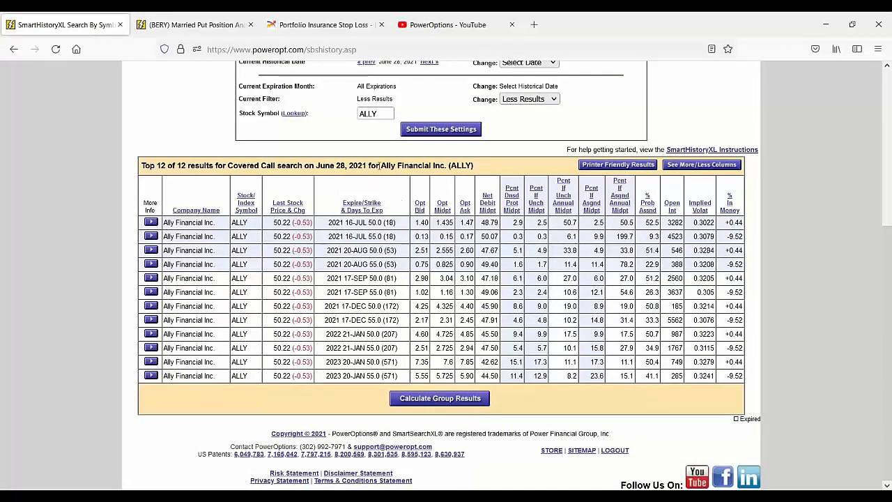
scroll("up", 3)
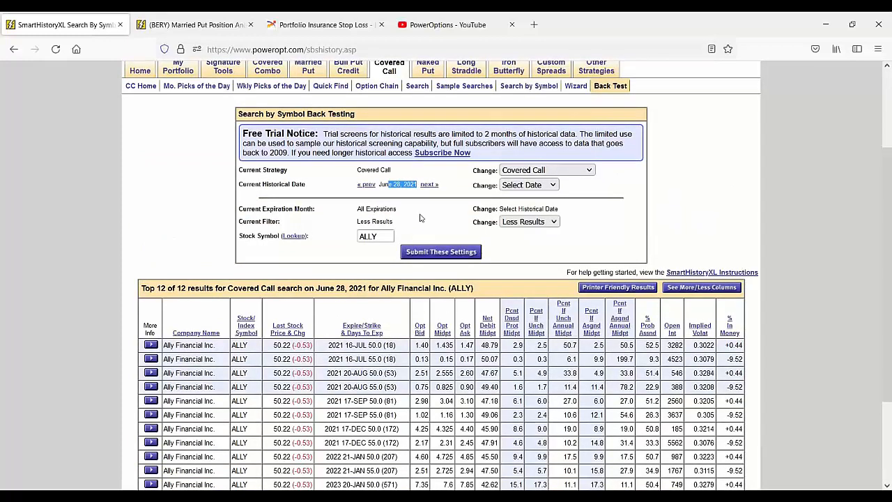
scroll("down", 3)
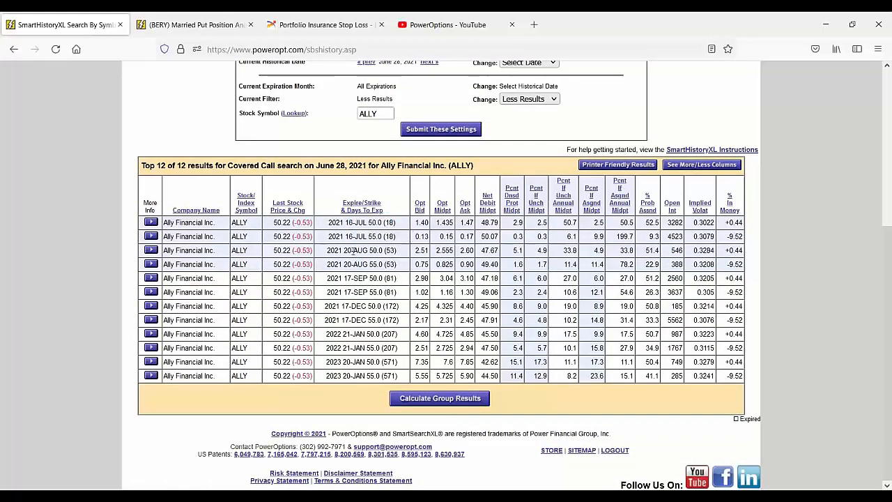
double_click(370, 250)
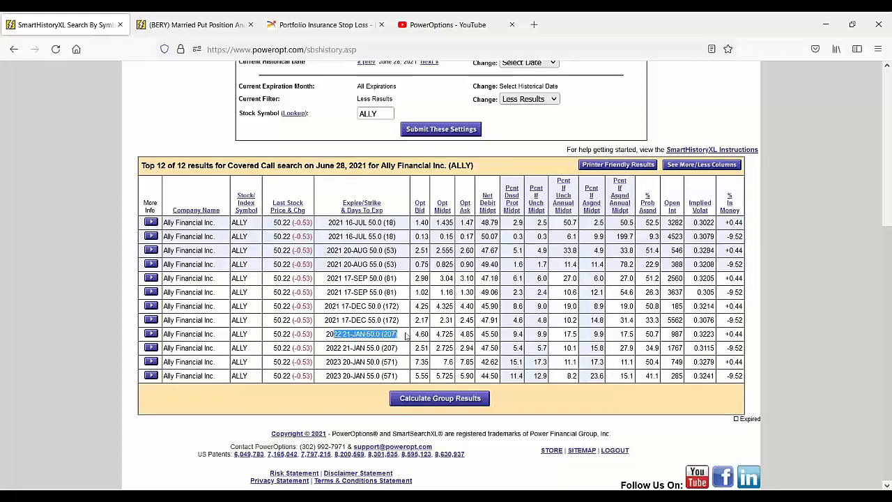
left_click(361, 362)
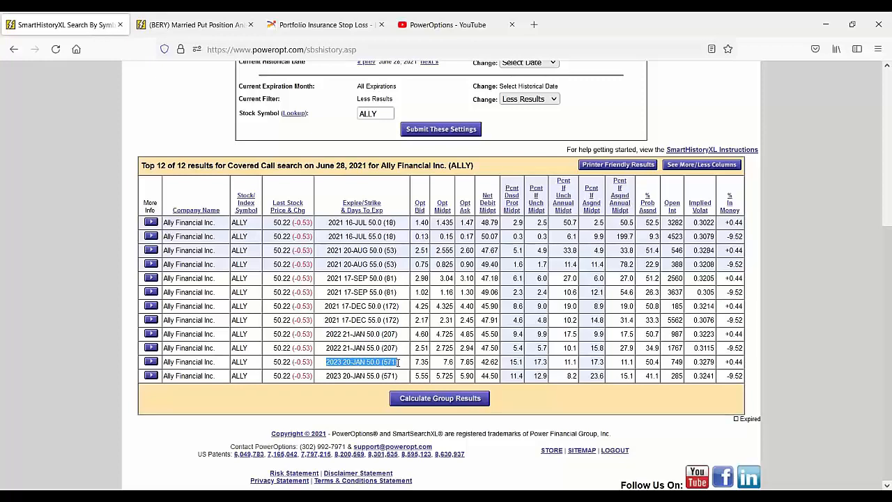
scroll("up", 3)
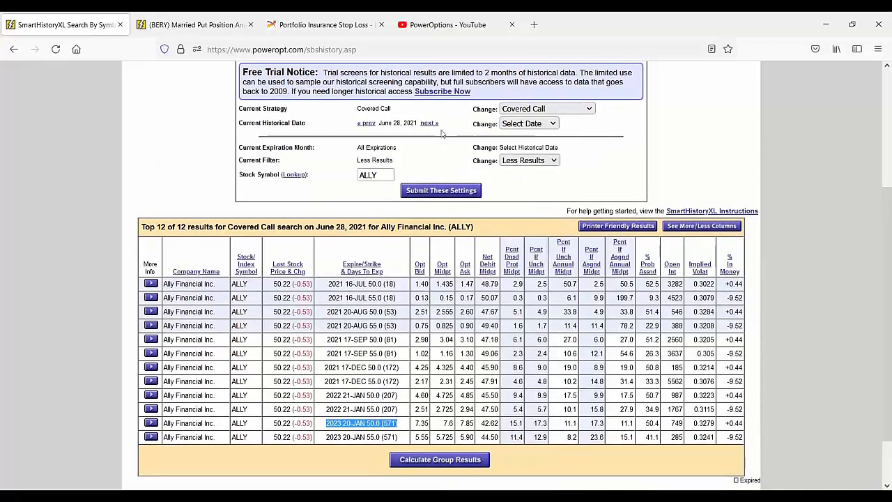
mouse_move(506, 175)
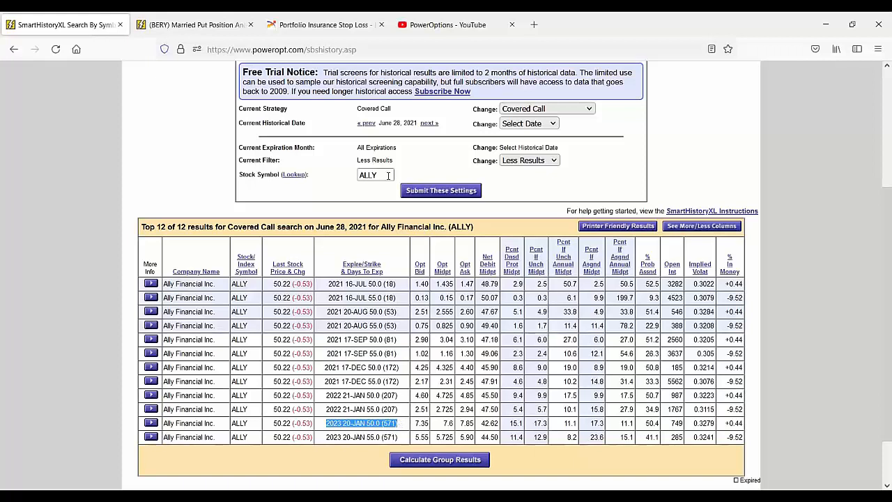
left_click(440, 459)
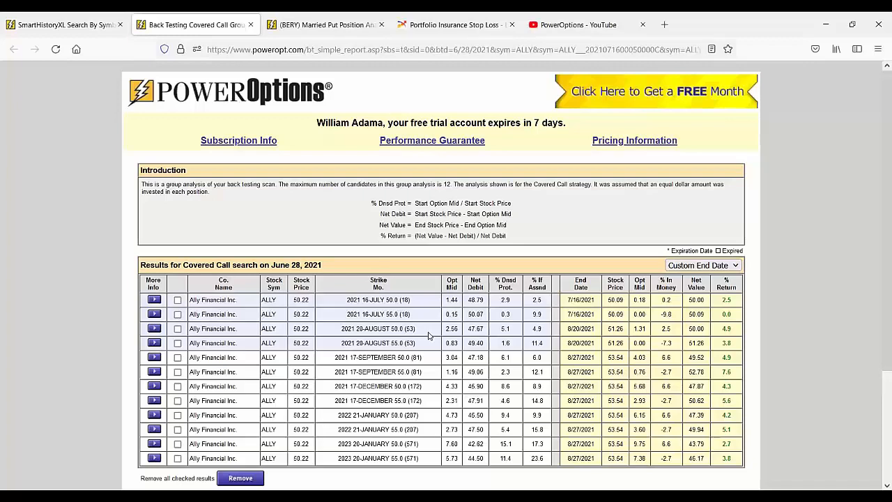
scroll("down", 3)
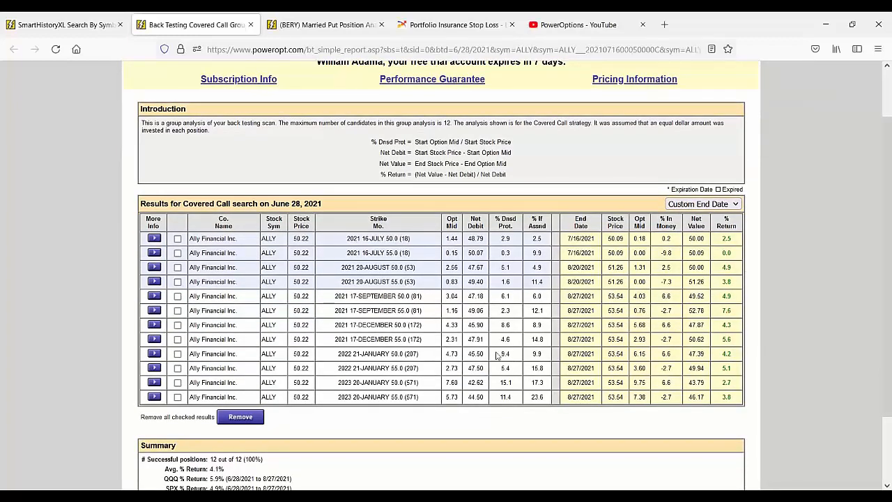
mouse_move(501, 312)
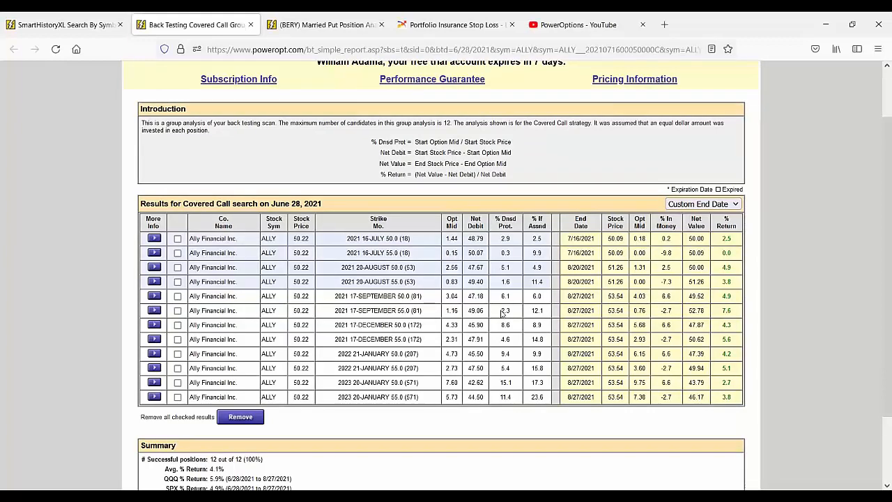
double_click(378, 239)
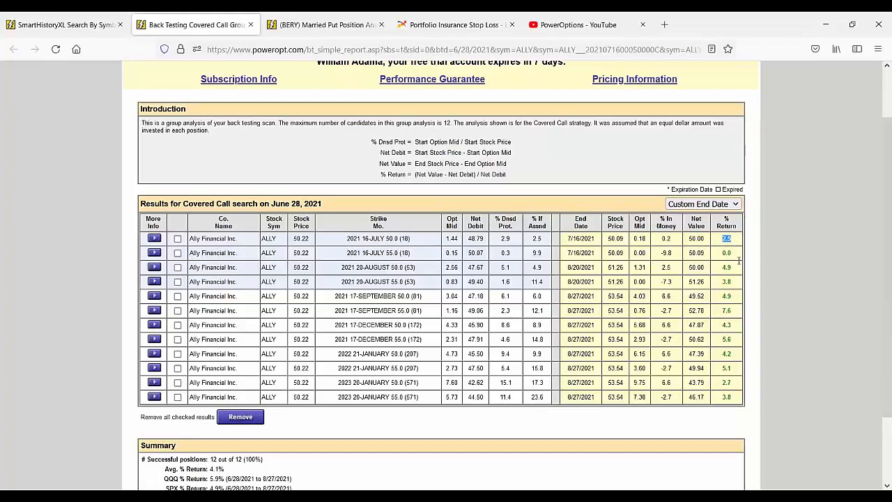
double_click(377, 267)
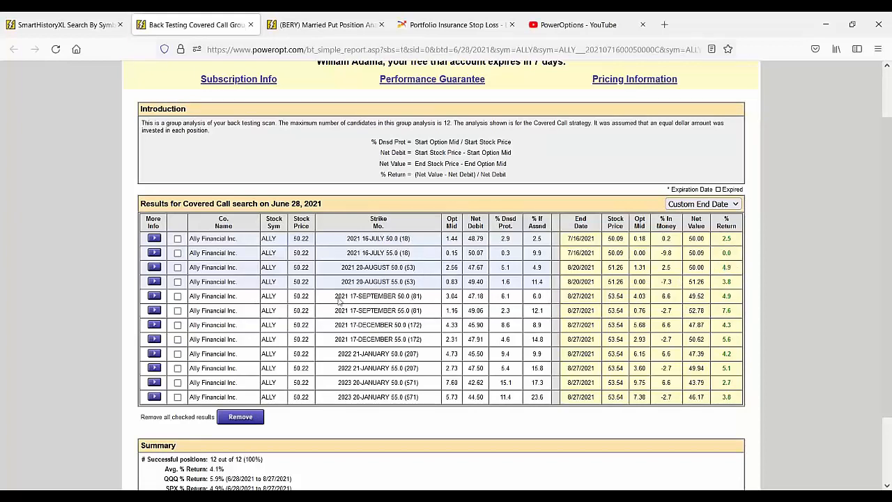
double_click(378, 295)
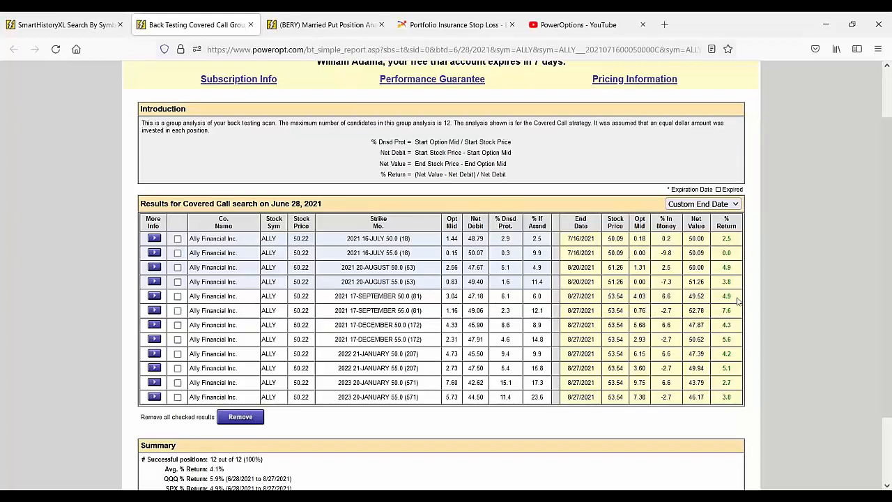
mouse_move(323, 333)
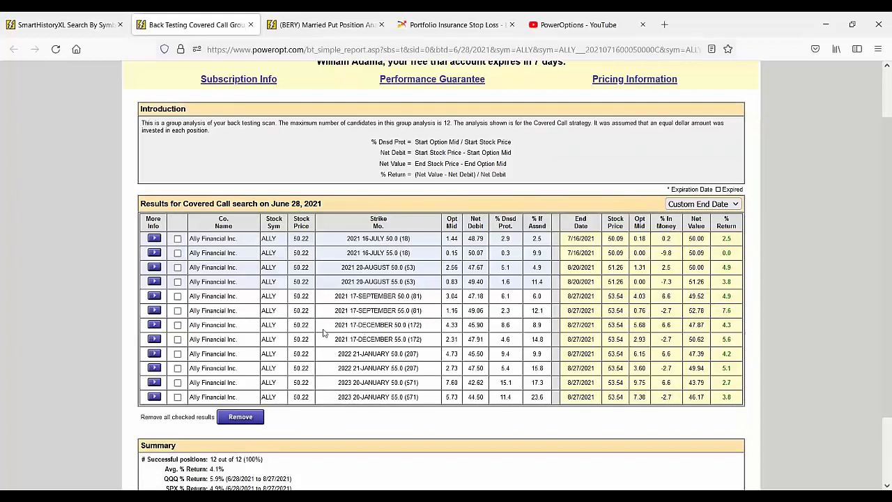
double_click(378, 325)
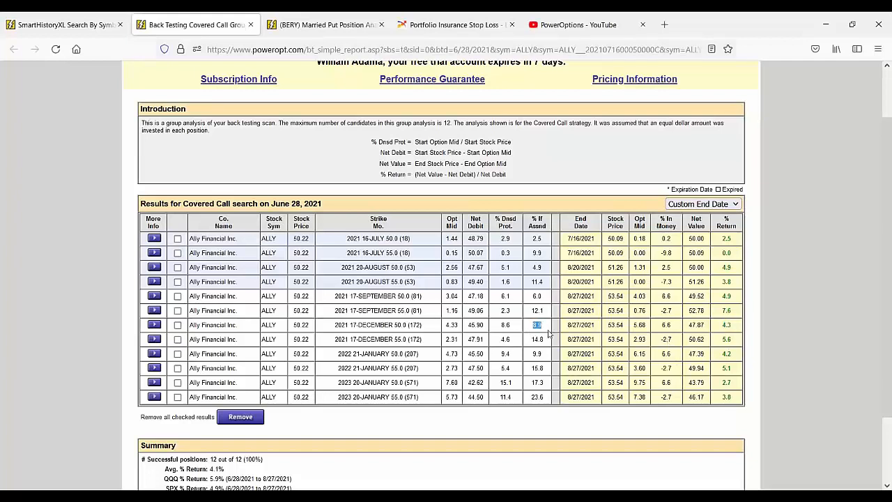
mouse_move(331, 373)
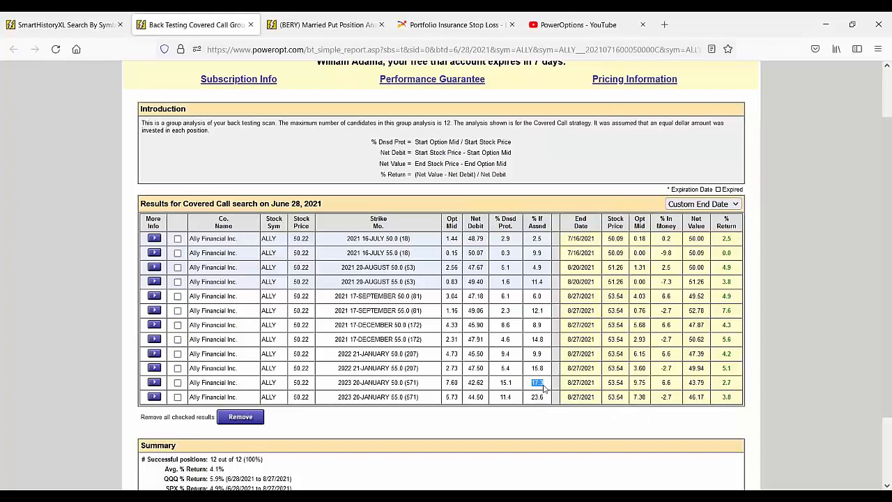
mouse_move(552, 420)
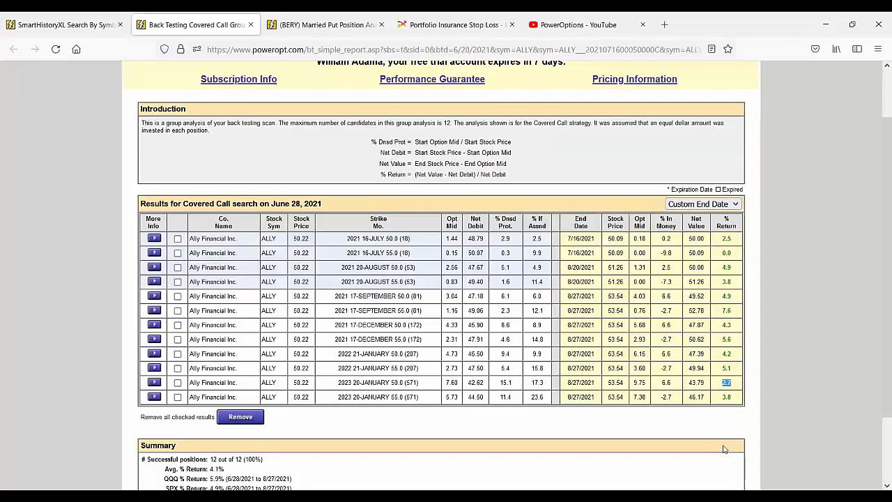
mouse_move(731, 441)
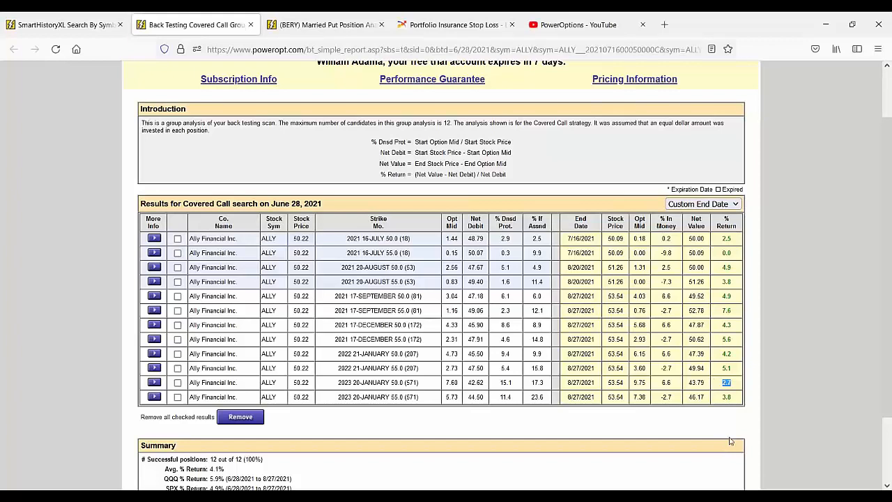
mouse_move(689, 422)
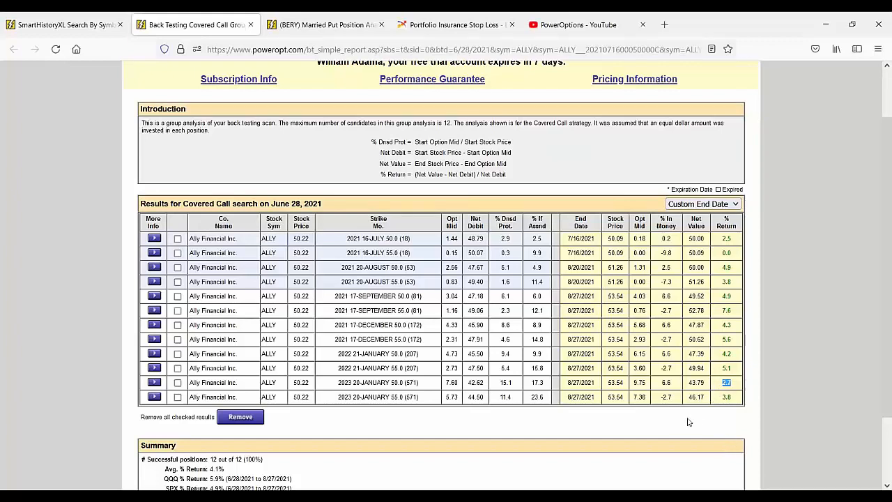
mouse_move(679, 422)
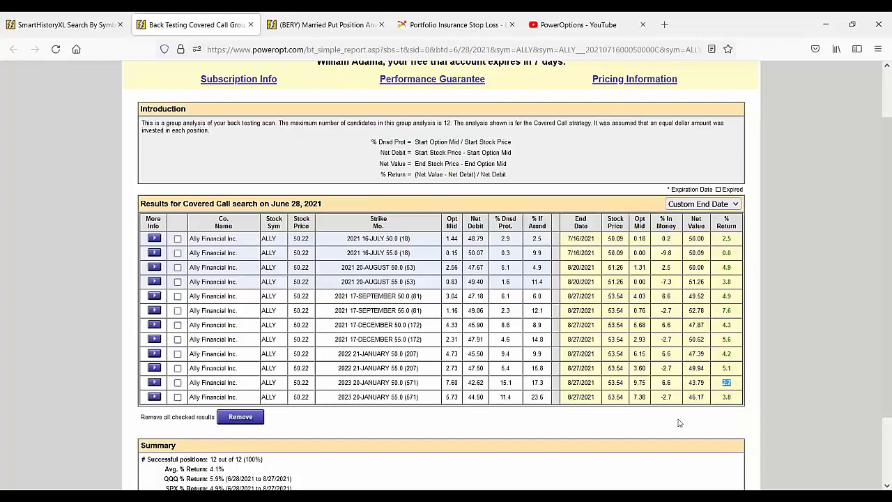
mouse_move(679, 431)
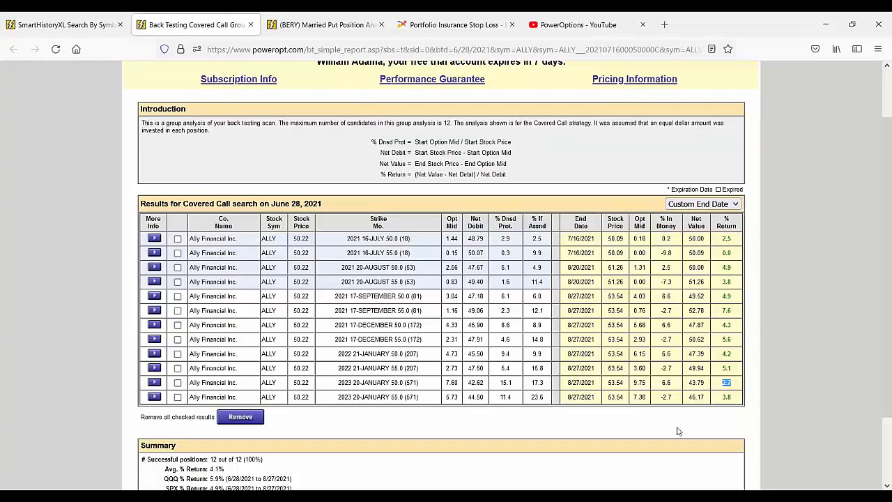
mouse_move(375, 243)
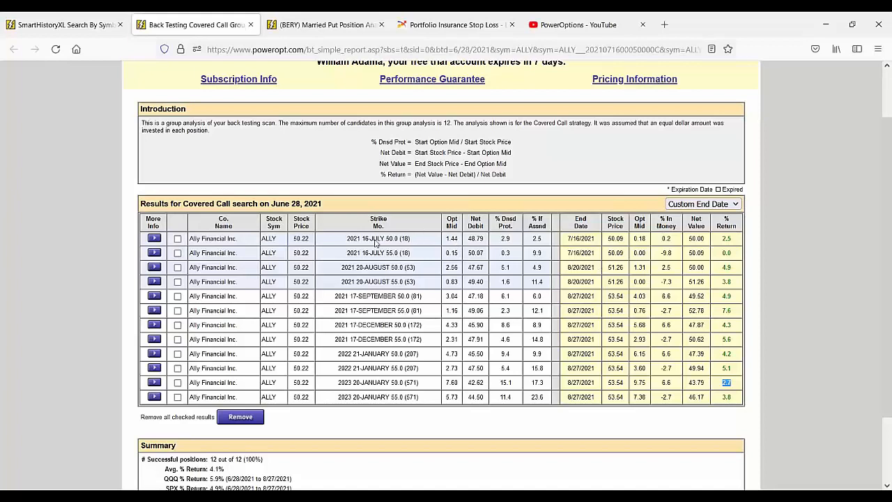
double_click(355, 239)
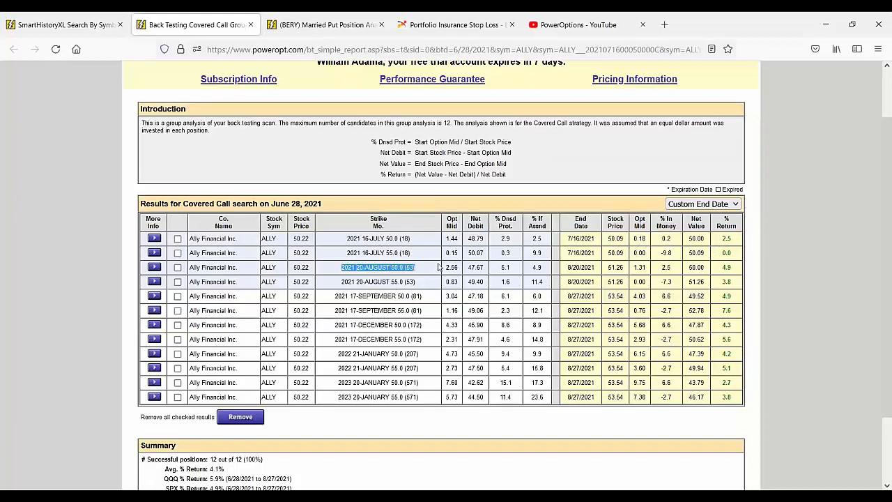
mouse_move(418, 268)
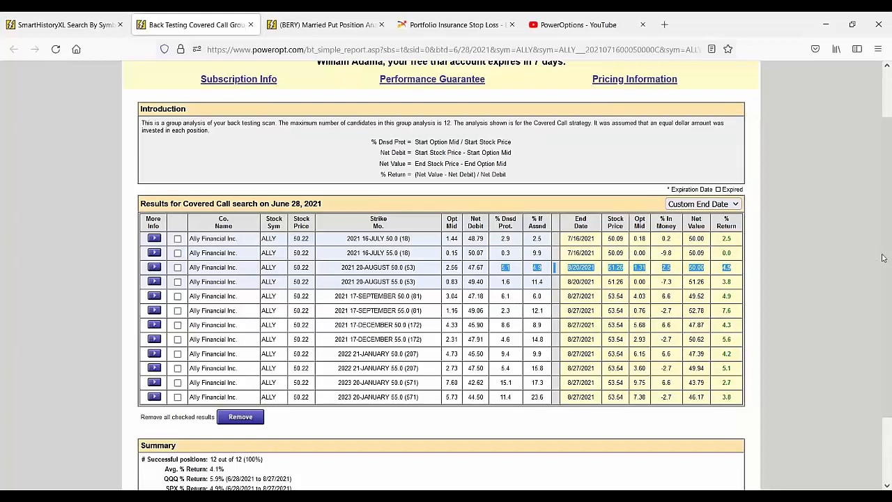
left_click(572, 267)
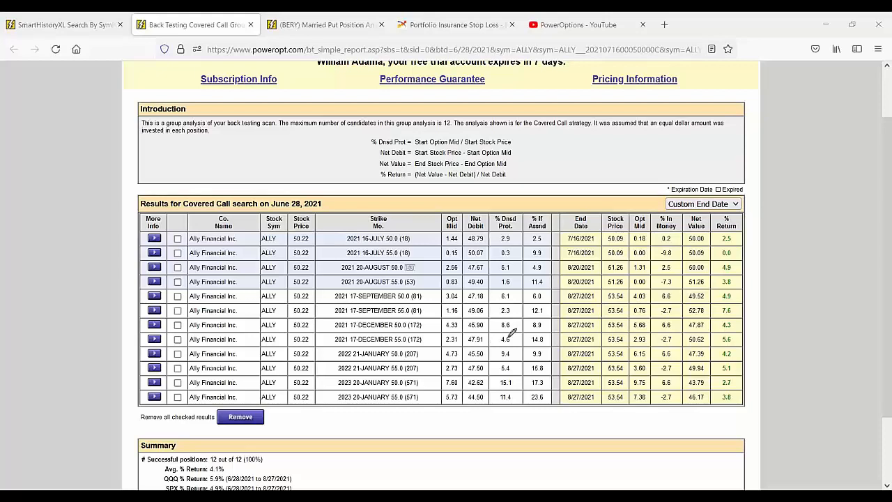
mouse_move(754, 178)
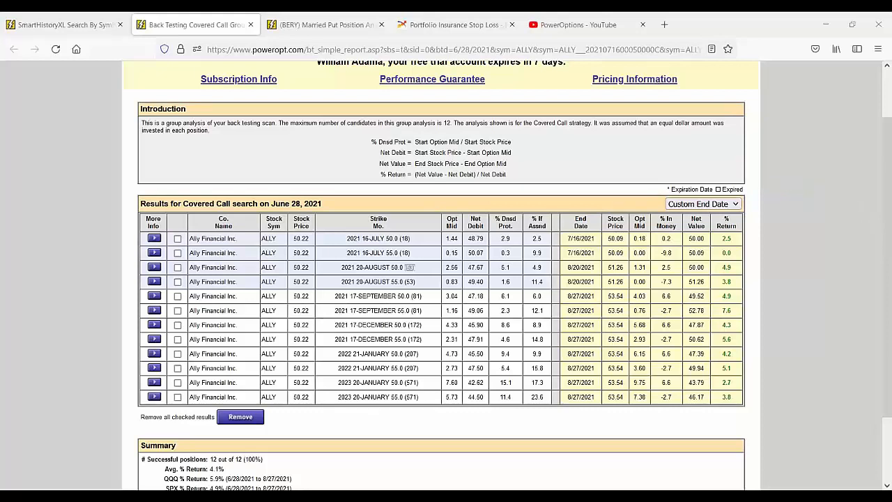
mouse_move(10, 149)
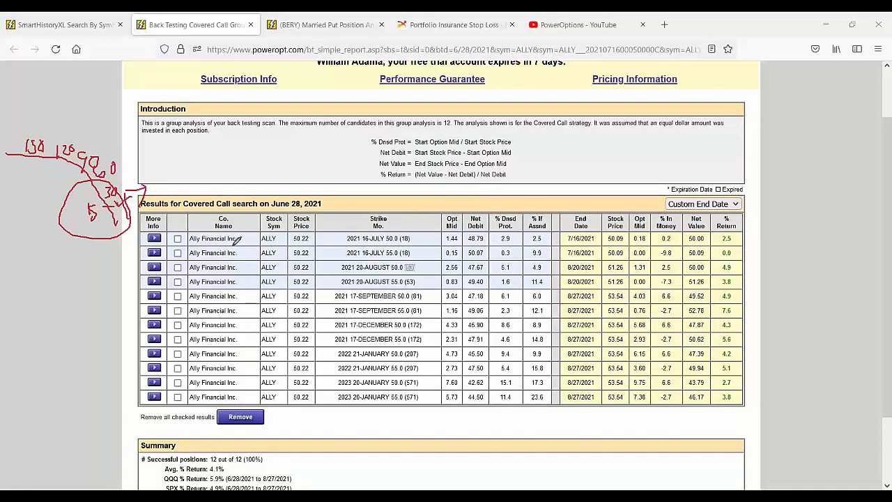
mouse_move(551, 270)
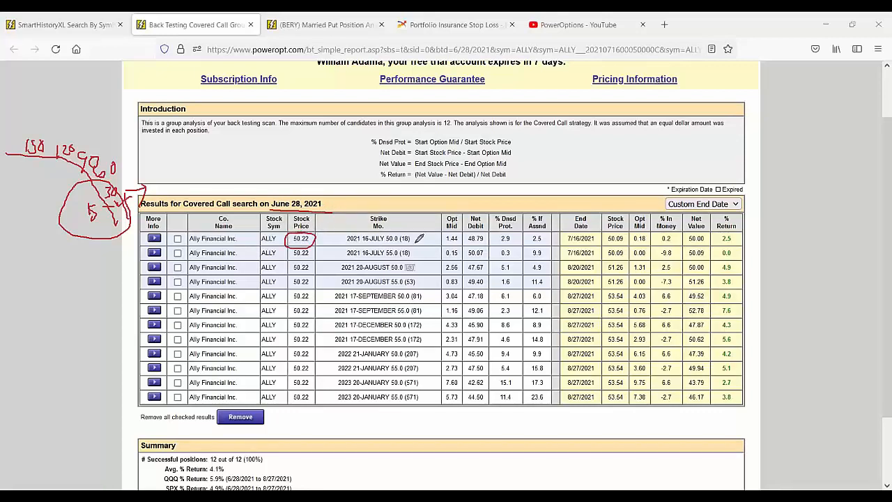
left_click(452, 239)
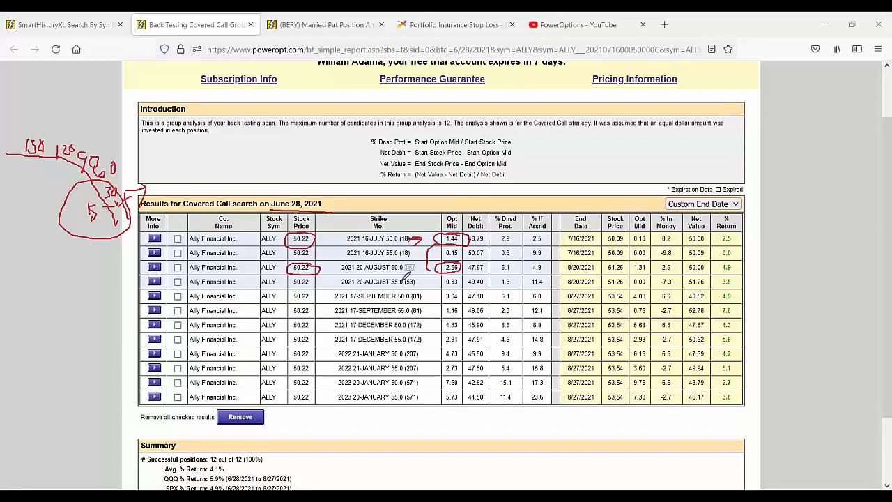
mouse_move(467, 289)
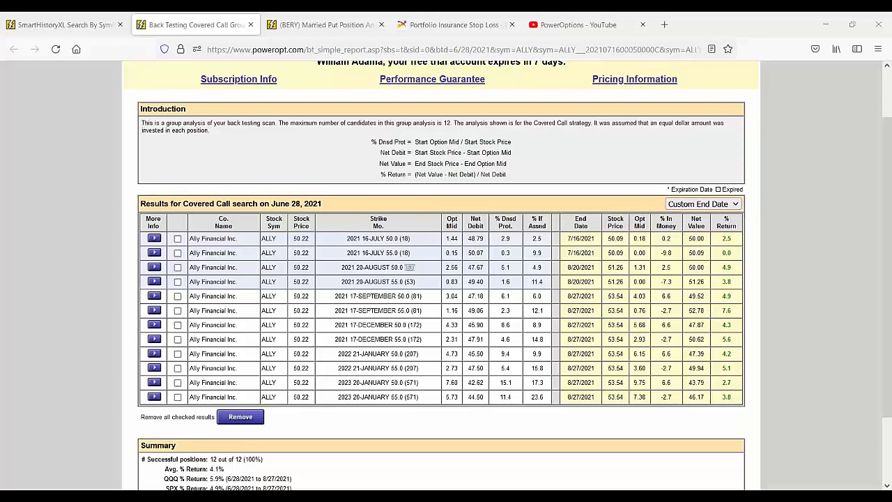
mouse_move(352, 73)
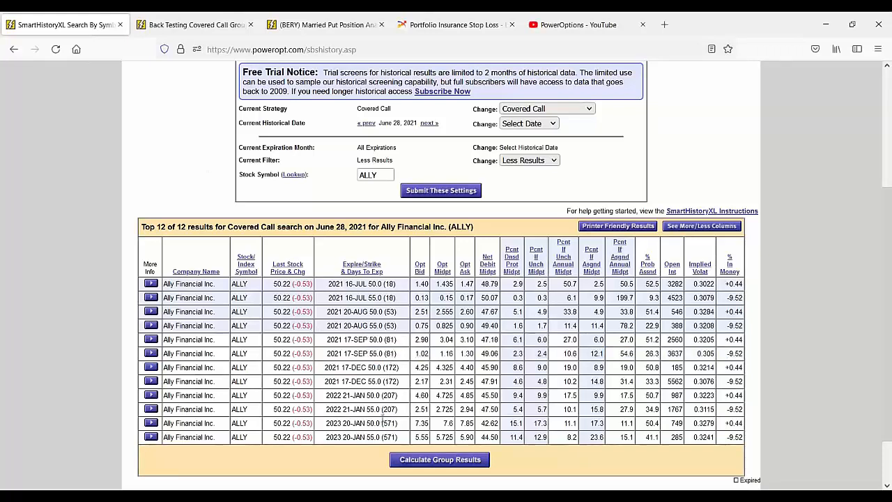
mouse_move(251, 336)
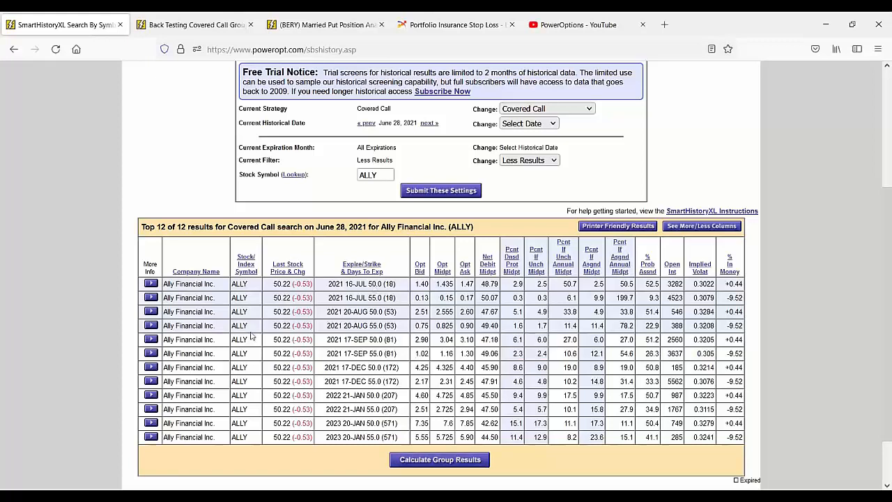
mouse_move(709, 382)
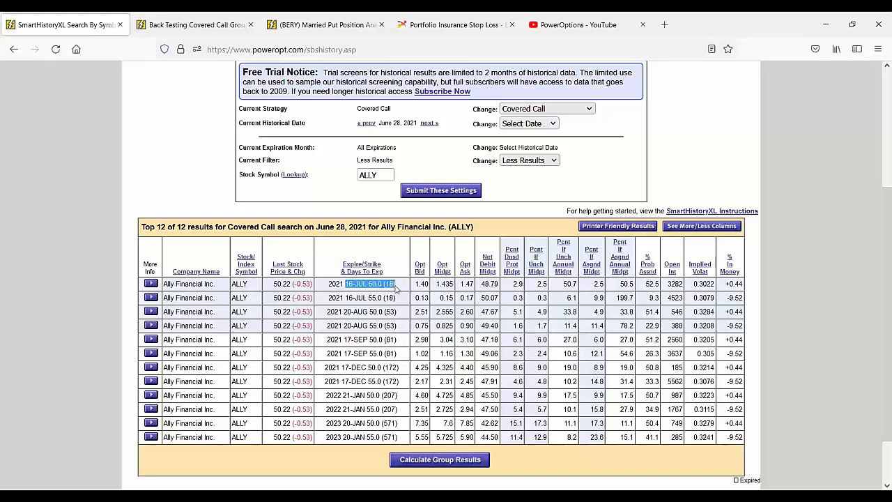
mouse_move(421, 311)
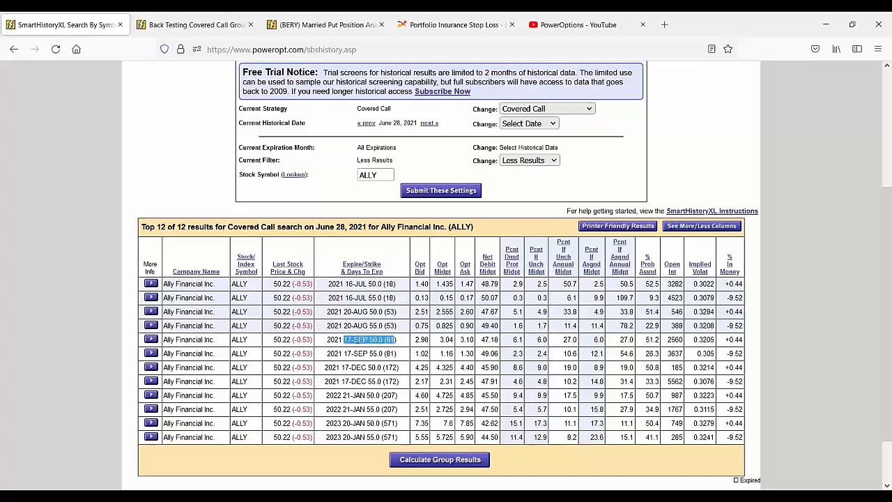
mouse_move(665, 391)
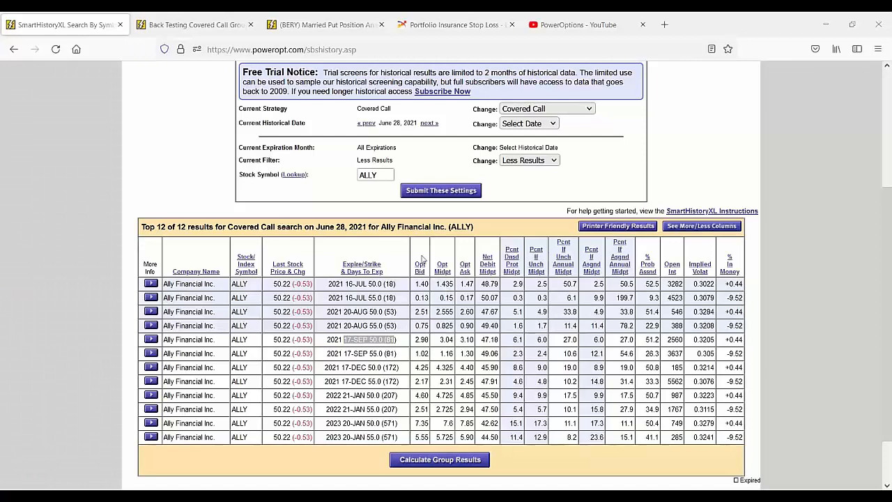
left_click(195, 24)
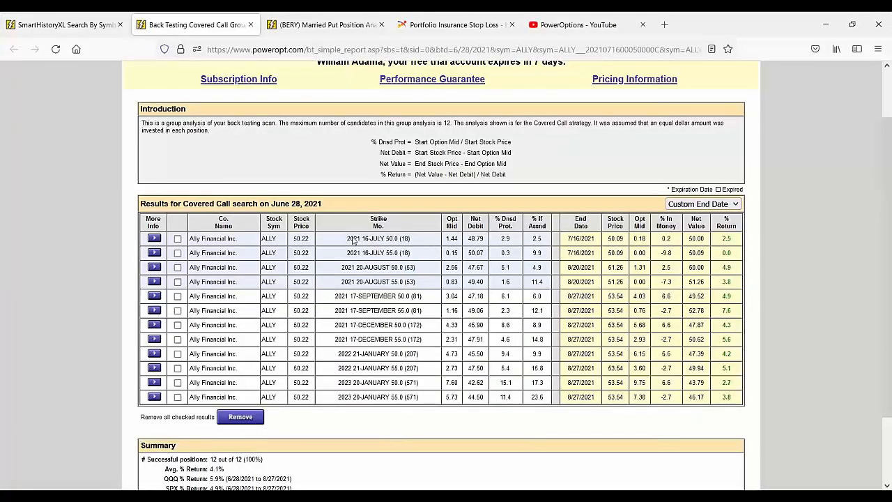
Highlight the July 50.0 and January 2022 50.0 strike rows in the ALLY group report
double_click(378, 238)
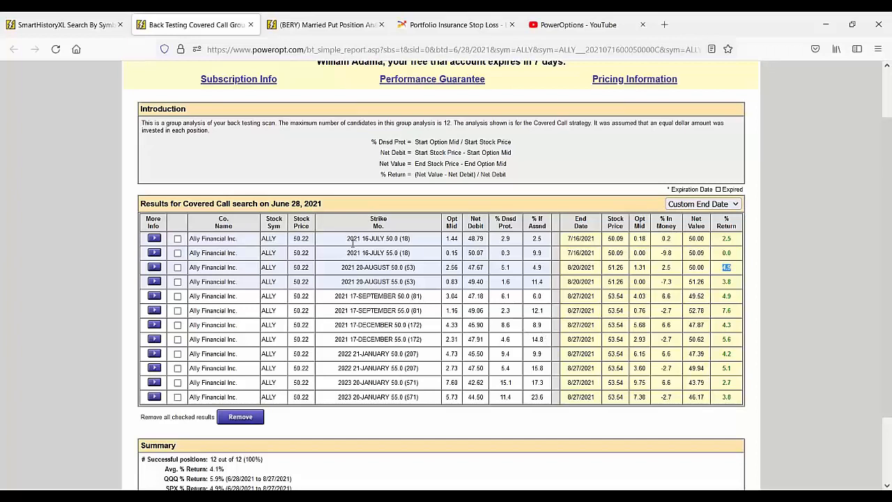
double_click(378, 238)
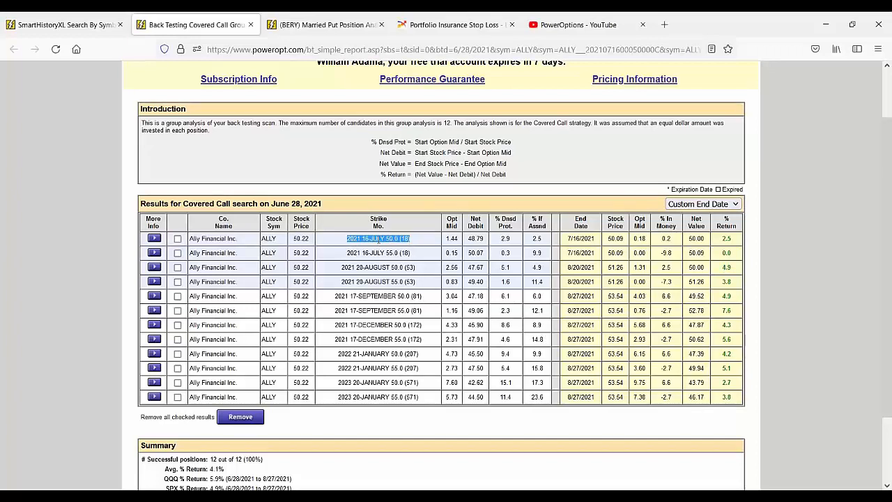
mouse_move(335, 279)
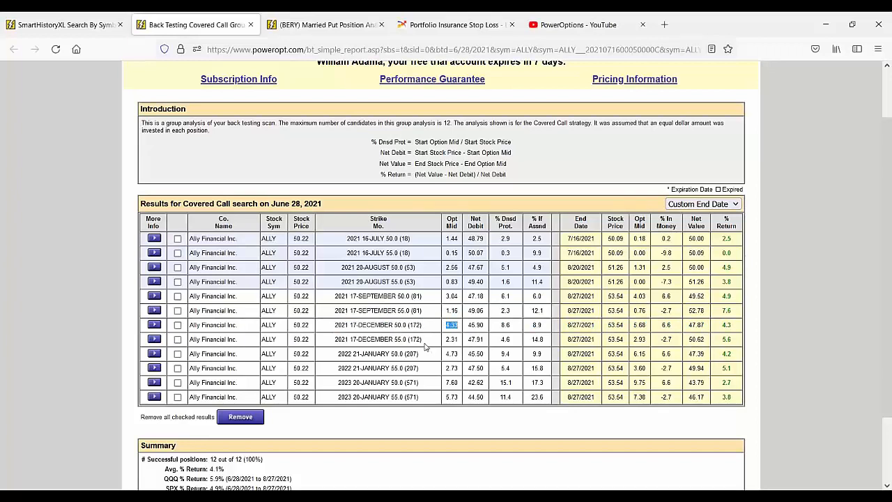
mouse_move(468, 329)
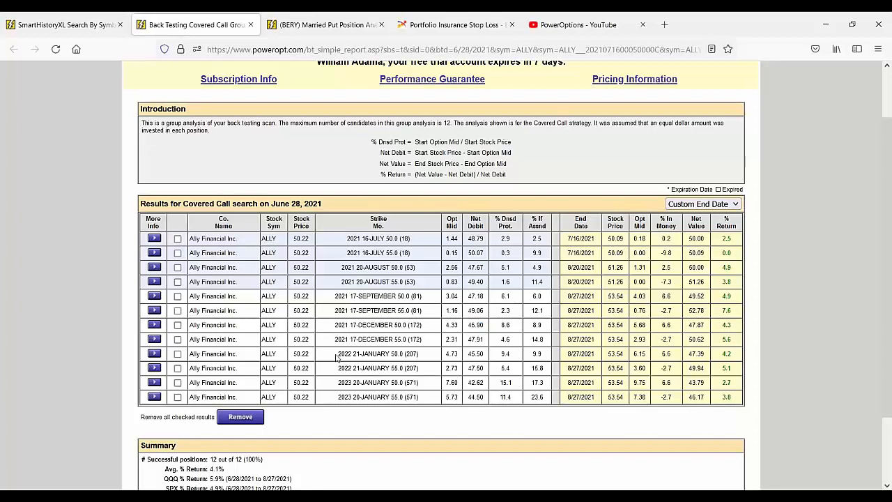
double_click(377, 353)
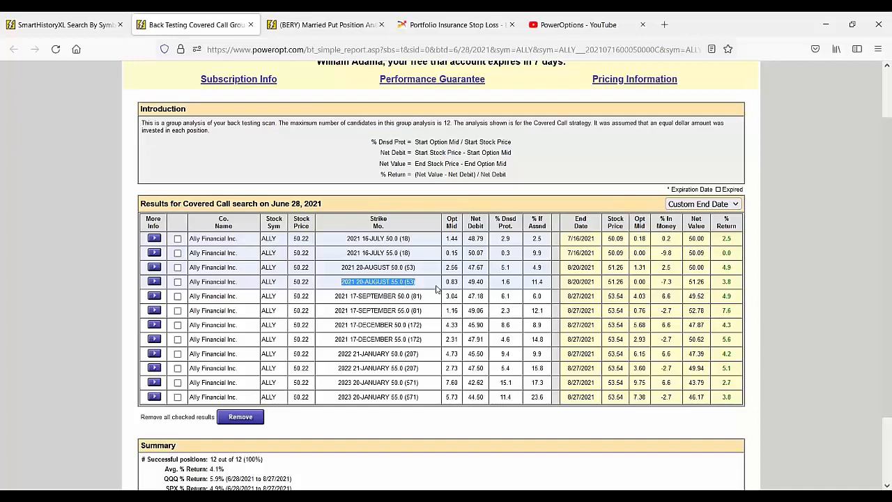
scroll("up", 3)
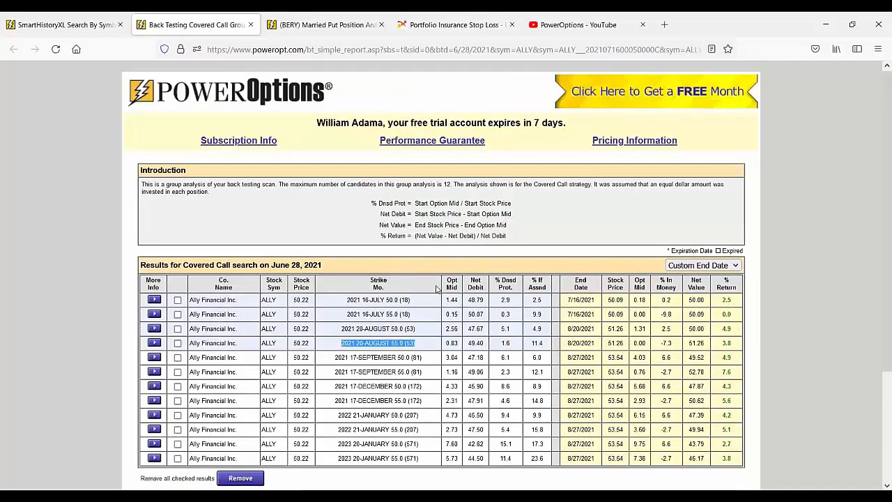
Switch tabs from the BERY analysis back to the ALLY back-testing page
left_click(195, 24)
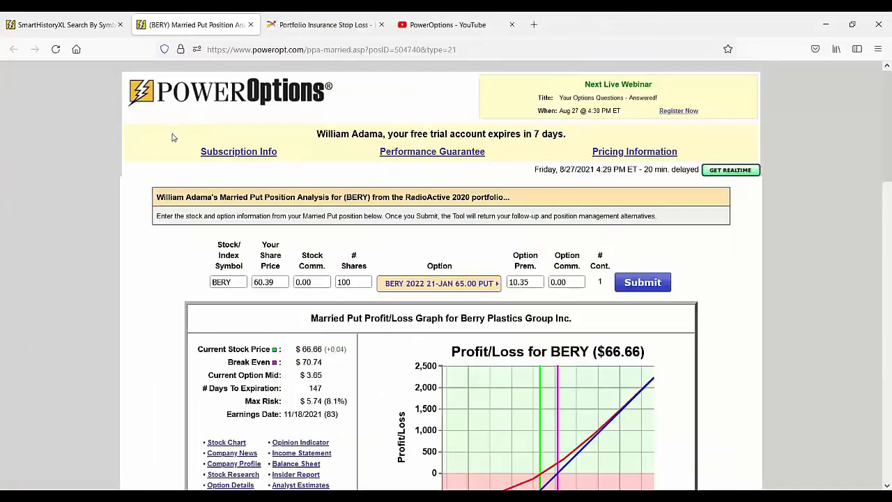
left_click(62, 24)
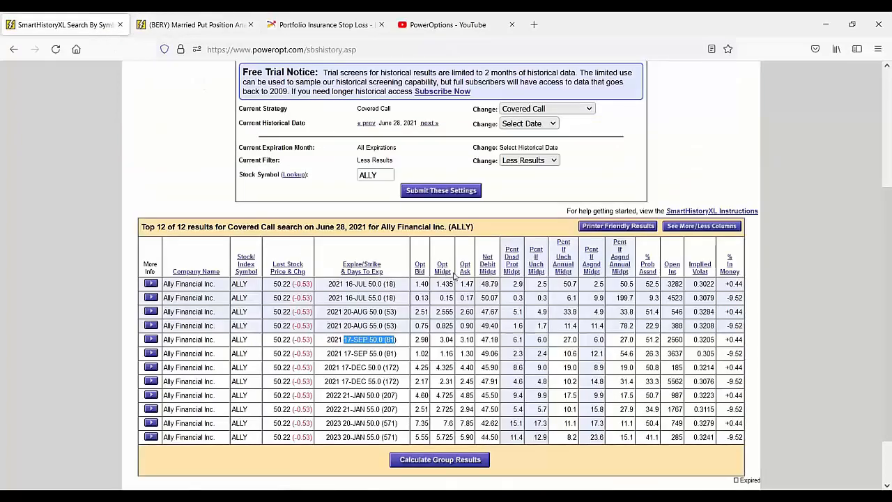
scroll("up", 3)
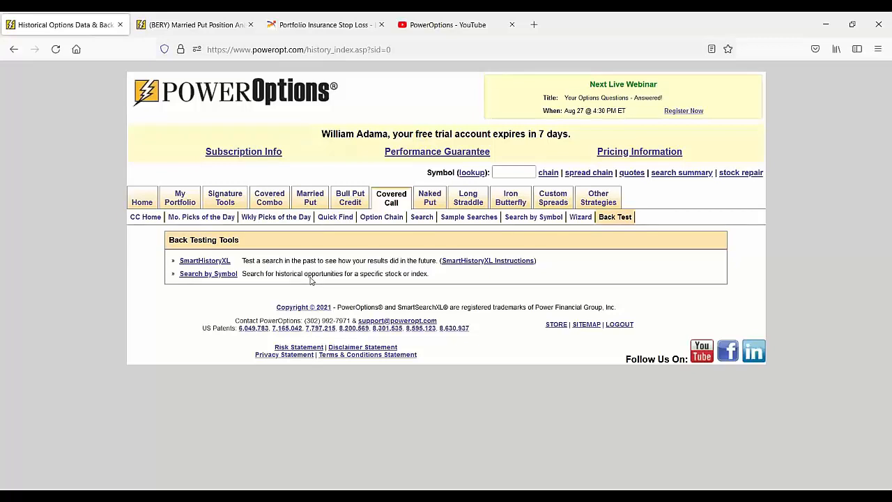
Clear all covered call filters and set strikes out of the money to 1
left_click(422, 217)
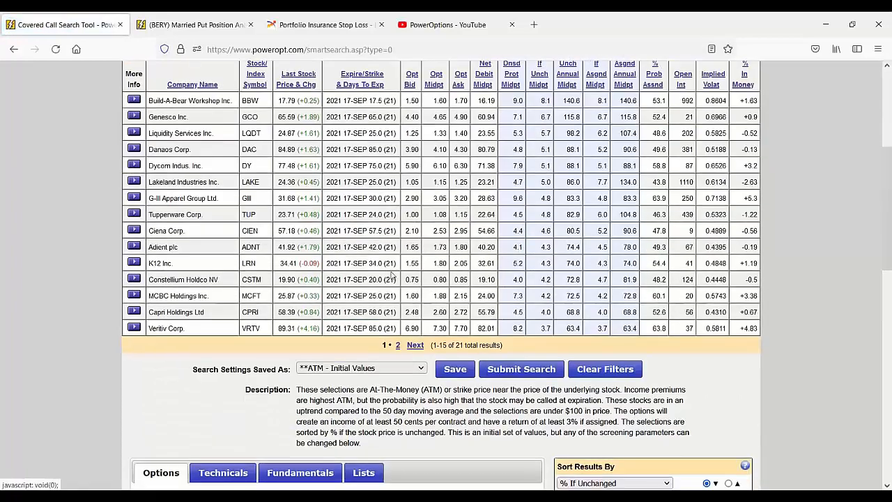
scroll("down", 3)
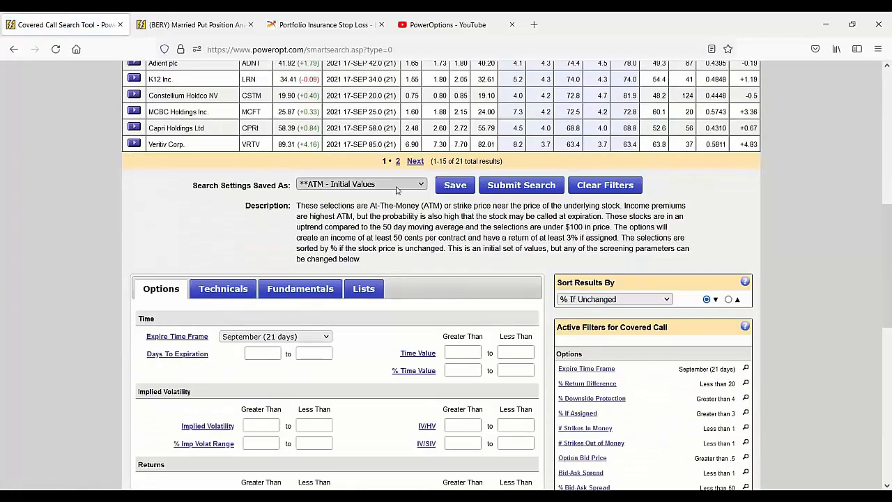
left_click(605, 185)
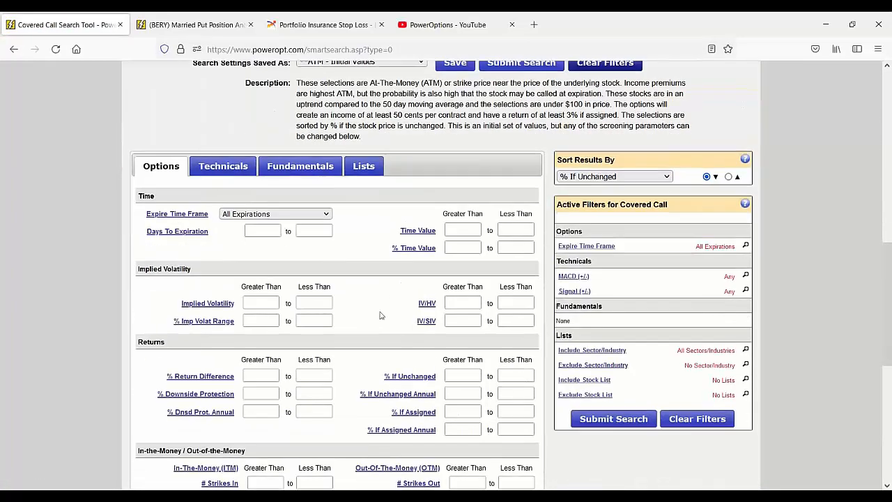
mouse_move(355, 271)
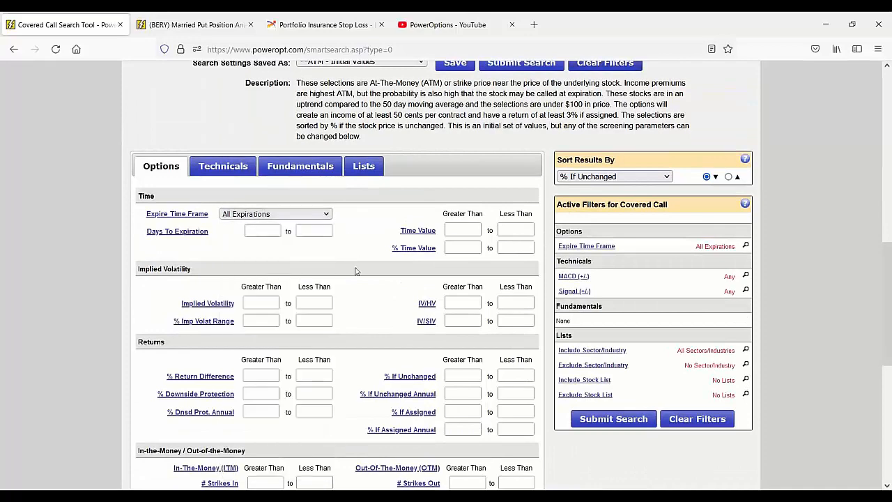
scroll("down", 3)
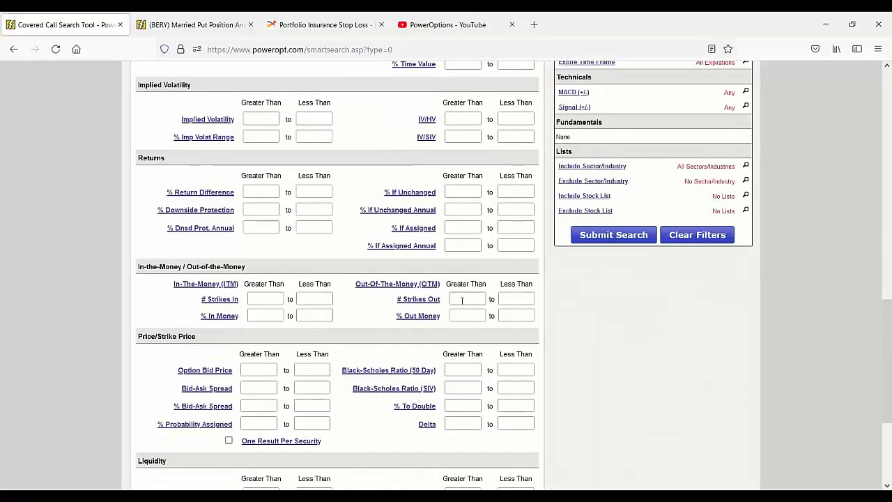
left_click(467, 299)
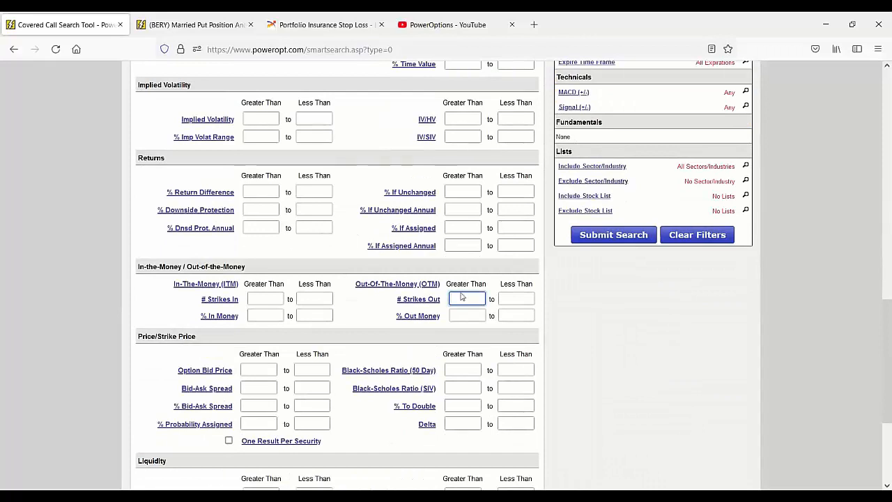
type("1")
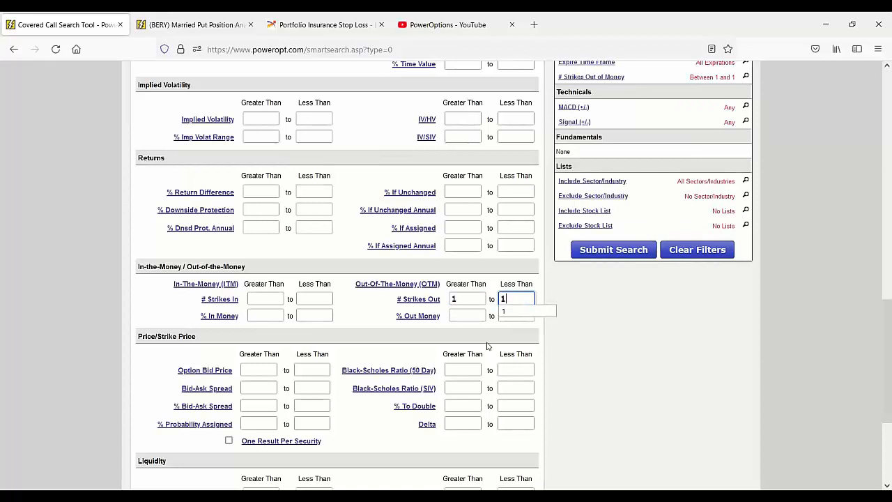
mouse_move(424, 336)
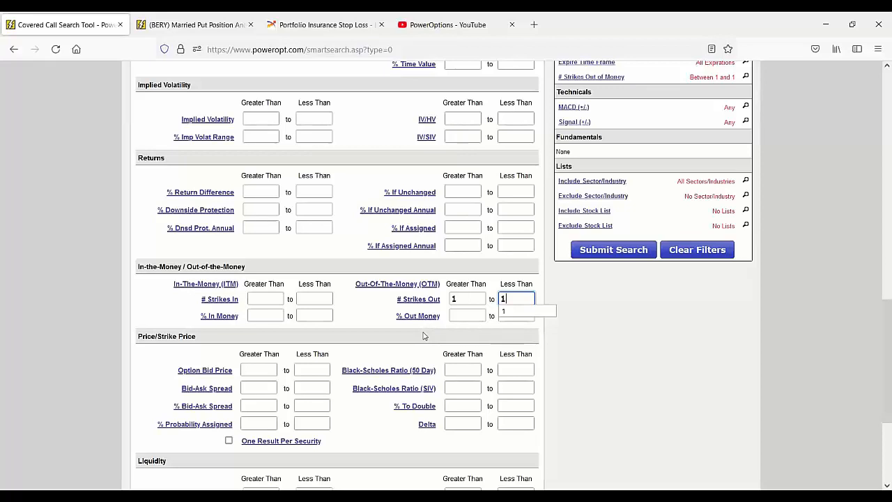
Browse the Include Stock Lists dropdown on the Lists tab and open the personal lists manager
left_click(363, 165)
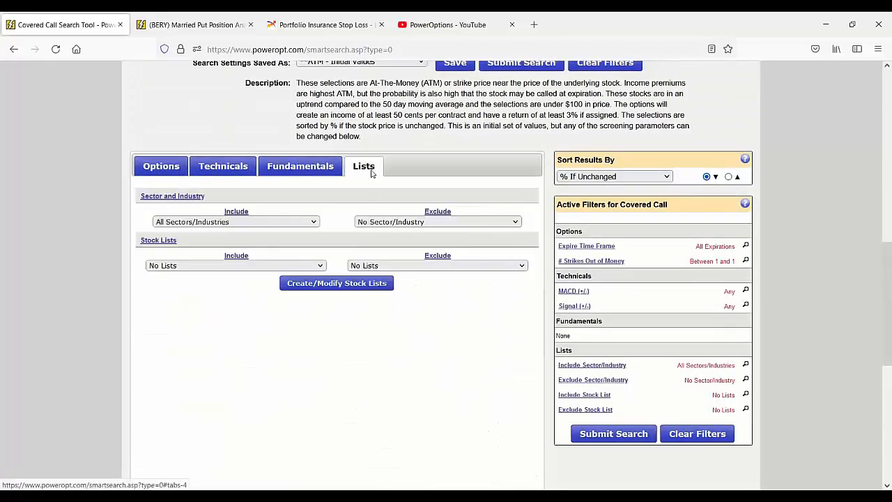
left_click(319, 265)
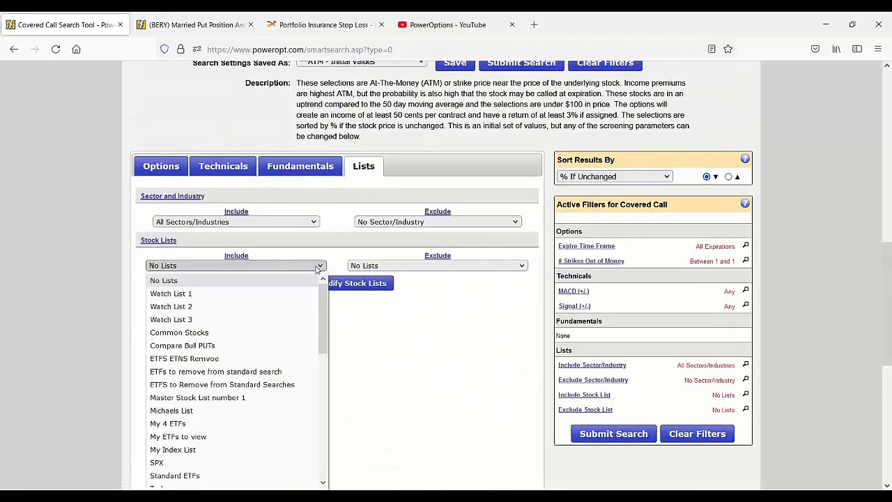
scroll("down", 3)
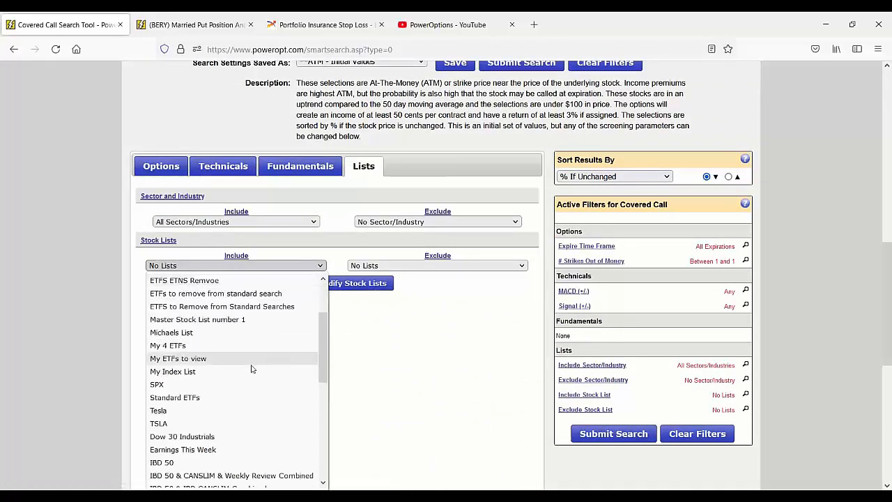
scroll("down", 3)
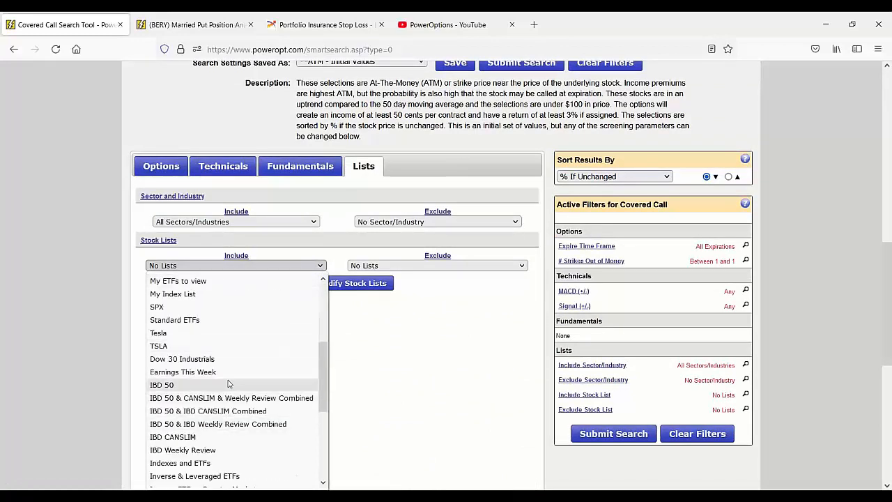
scroll("up", 3)
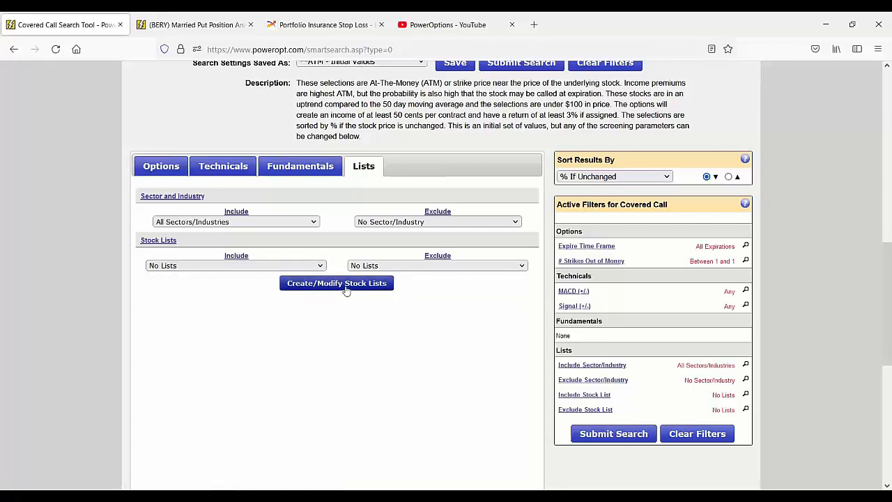
left_click(337, 283)
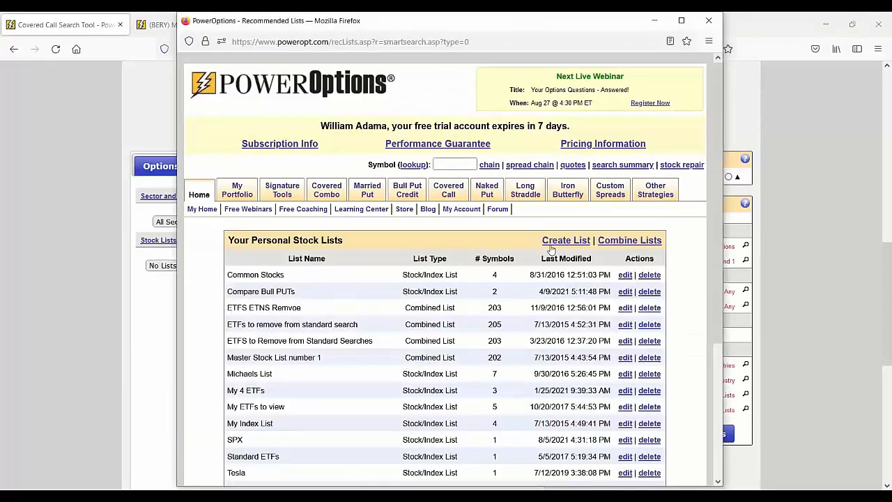
Create a stock list named 'AAPL 1 Strike OTM Back Test' holding AAPL
left_click(566, 239)
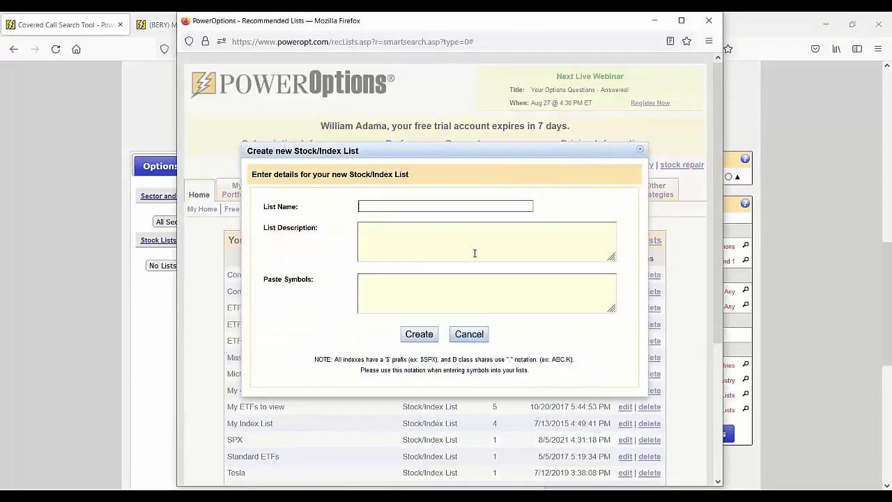
type("AAPL")
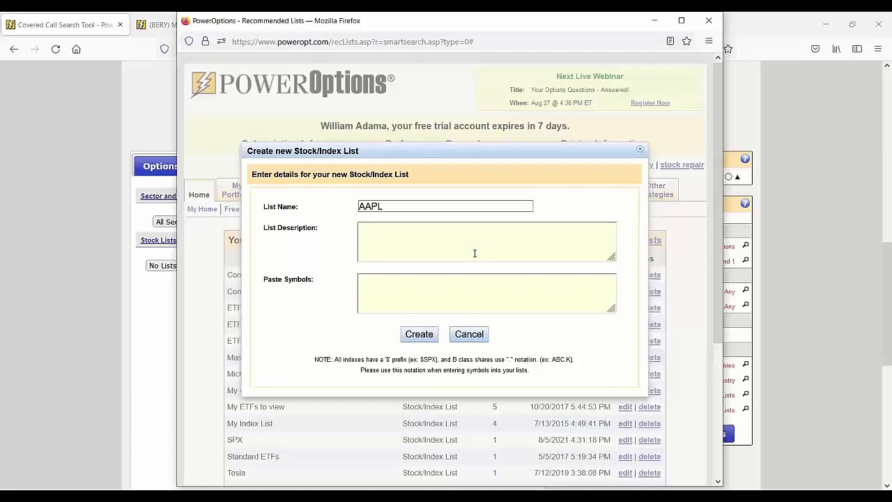
type("1")
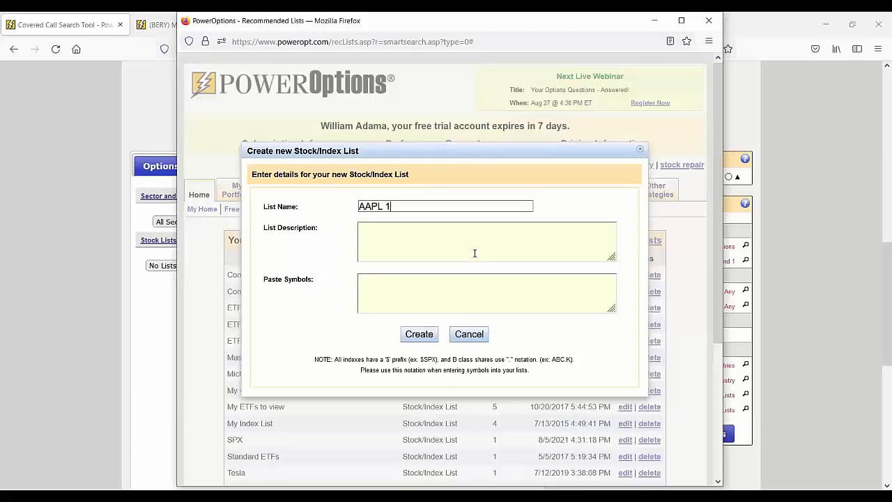
type("Strike OTM")
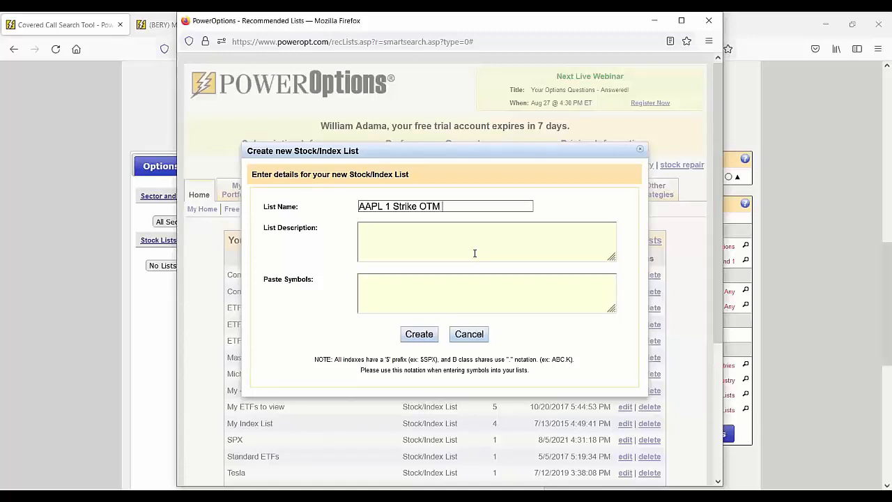
type("Back Test")
left_click(487, 293)
type("AAPL")
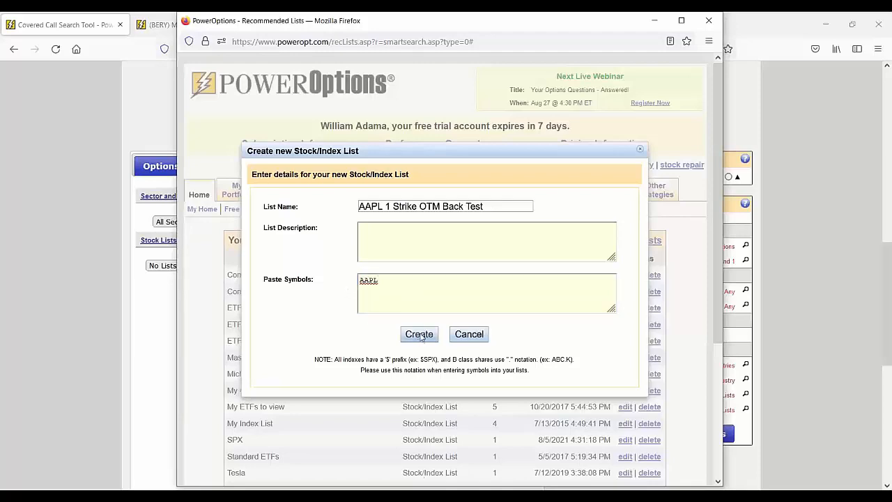
left_click(419, 333)
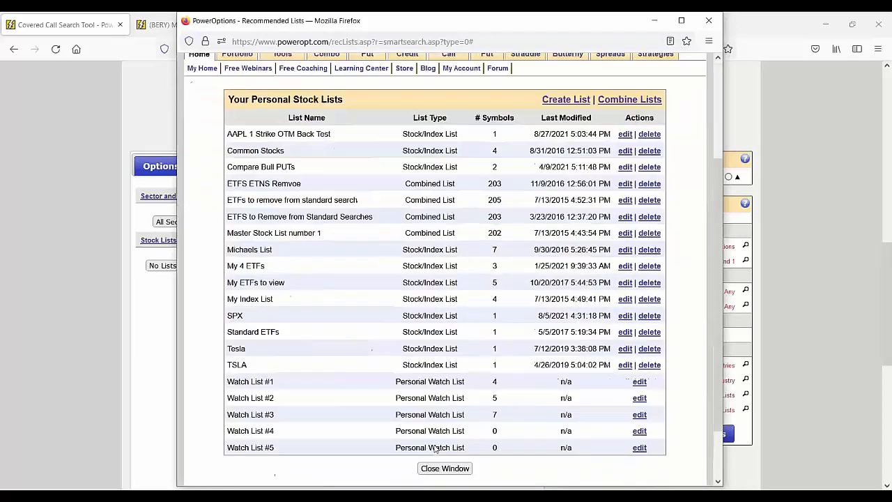
scroll("down", 3)
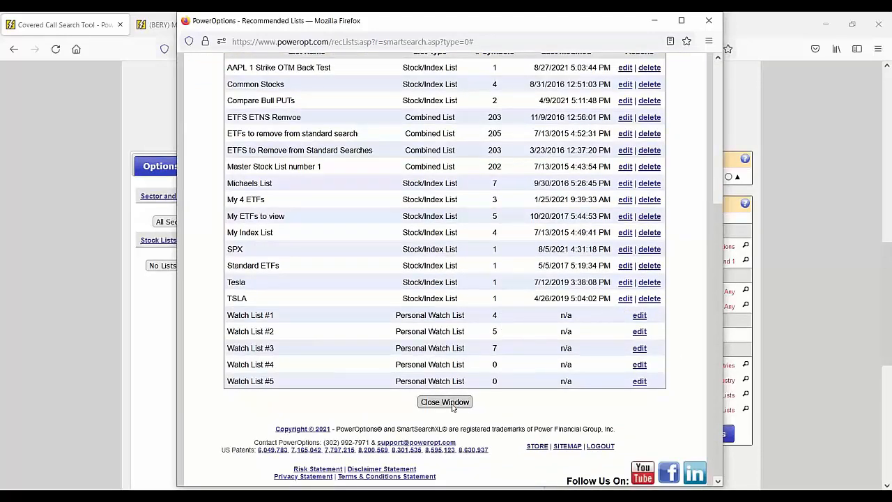
left_click(445, 402)
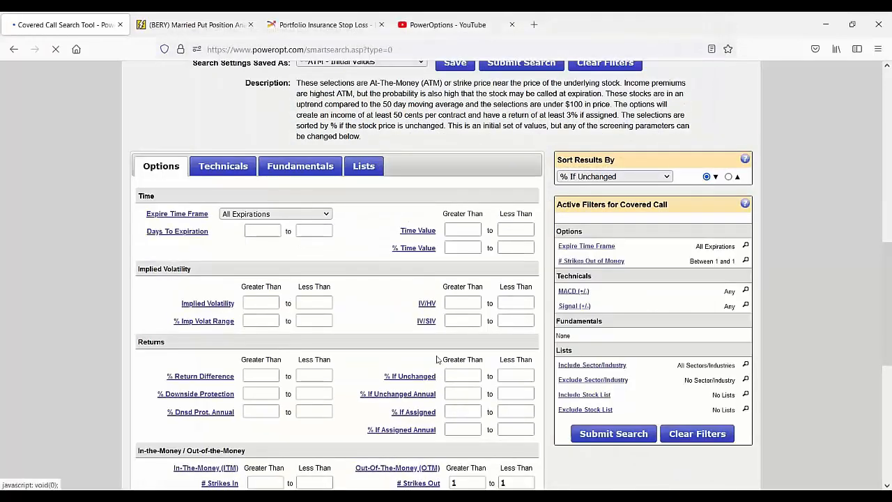
Include the AAPL 1 Strike OTM Back Test list in the covered call search and submit
scroll("down", 3)
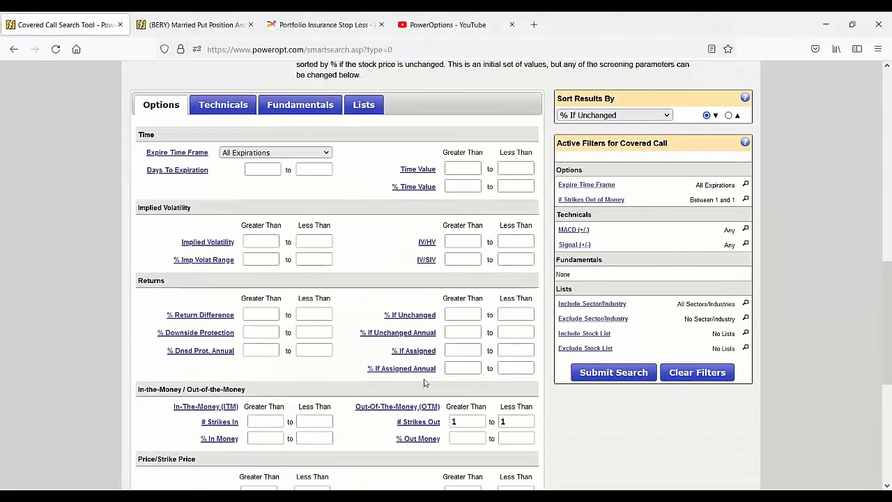
left_click(363, 105)
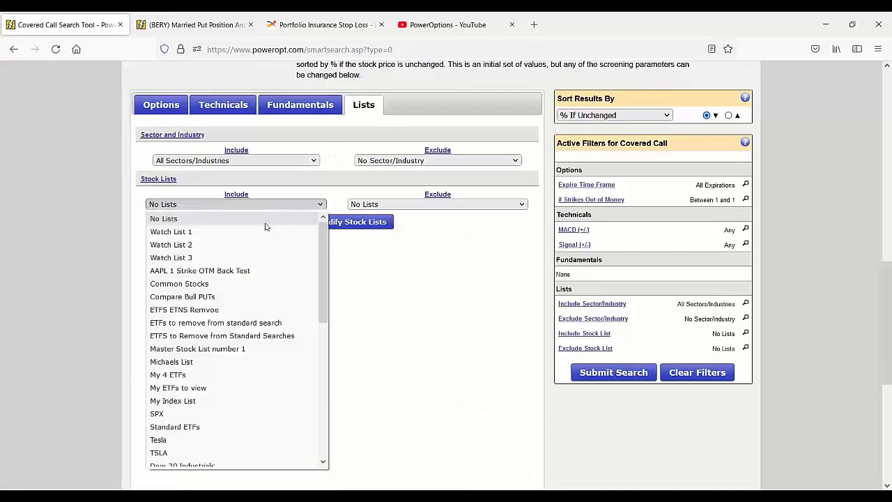
left_click(200, 270)
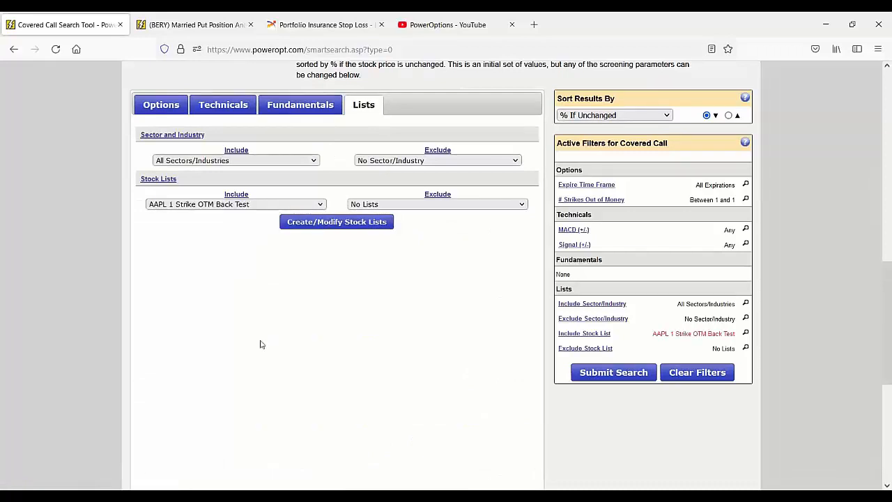
left_click(612, 372)
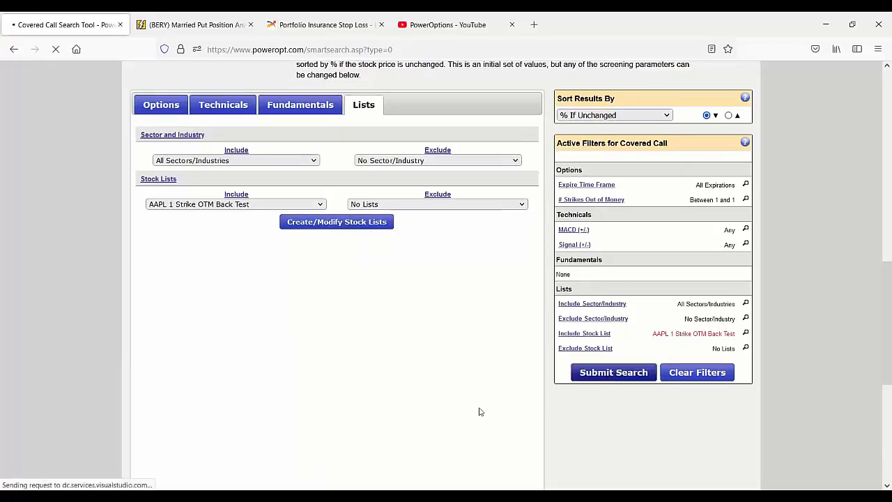
Review the 19 AAPL covered call results and highlight the October 8 row's 149.0 strike
left_click(614, 372)
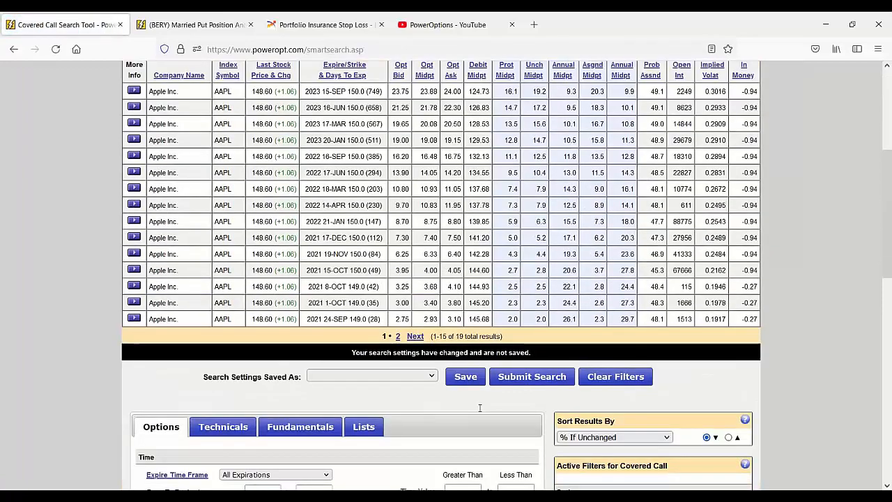
mouse_move(490, 418)
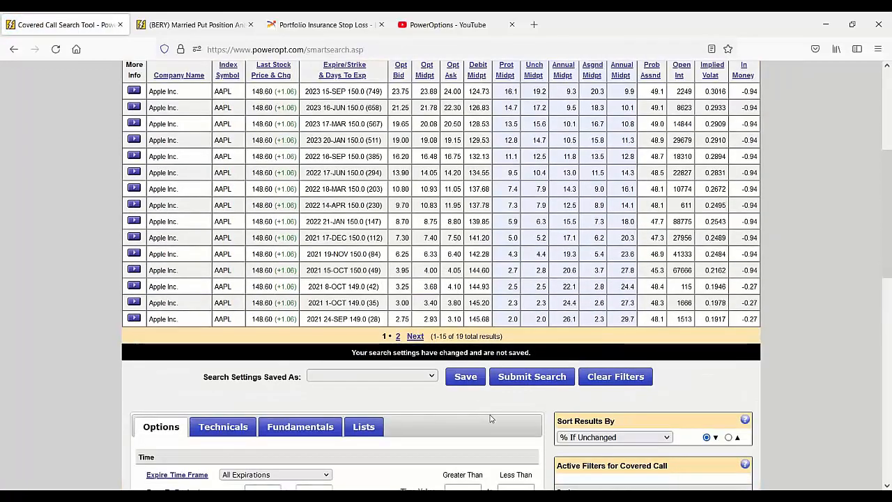
scroll("up", 3)
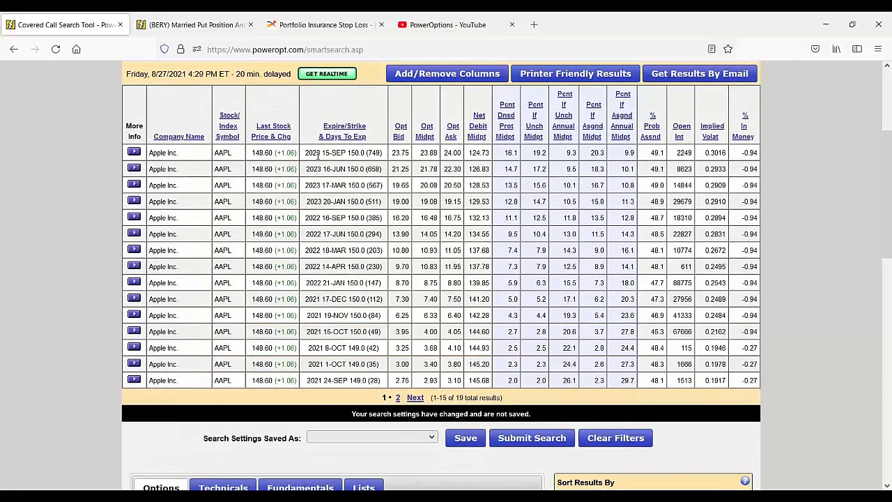
double_click(356, 152)
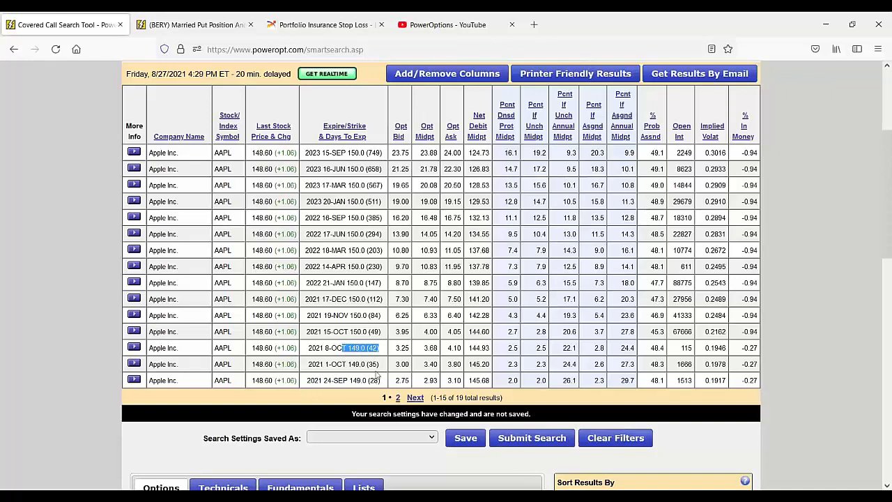
scroll("down", 3)
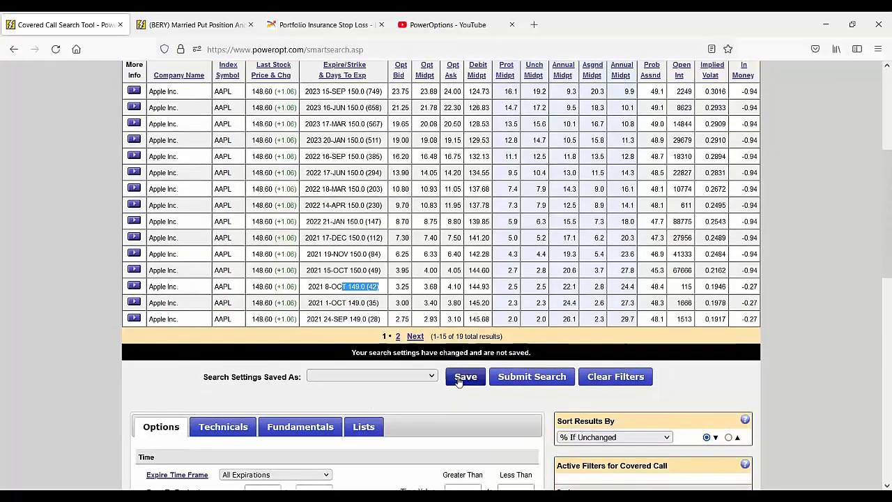
Enter 'AAPL 1 Strike OTM Btest' as the search name and save the search
left_click(465, 377)
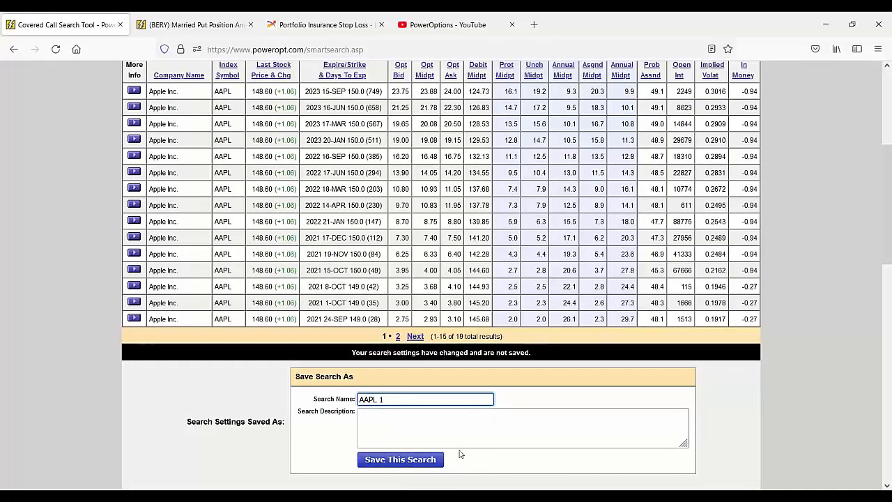
type("Strike OT")
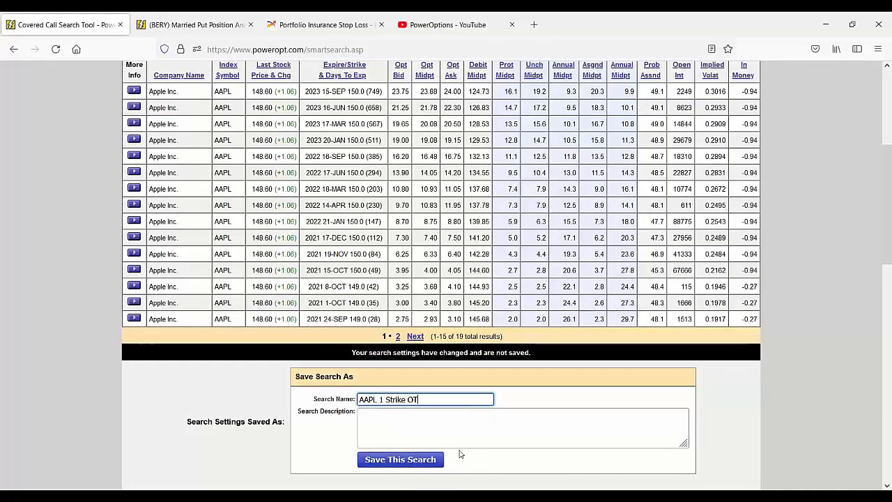
type("MBtest")
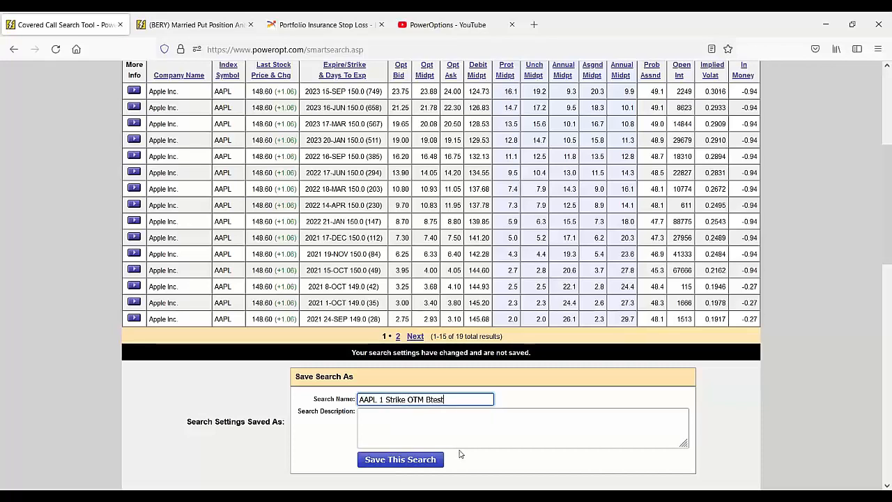
left_click(400, 459)
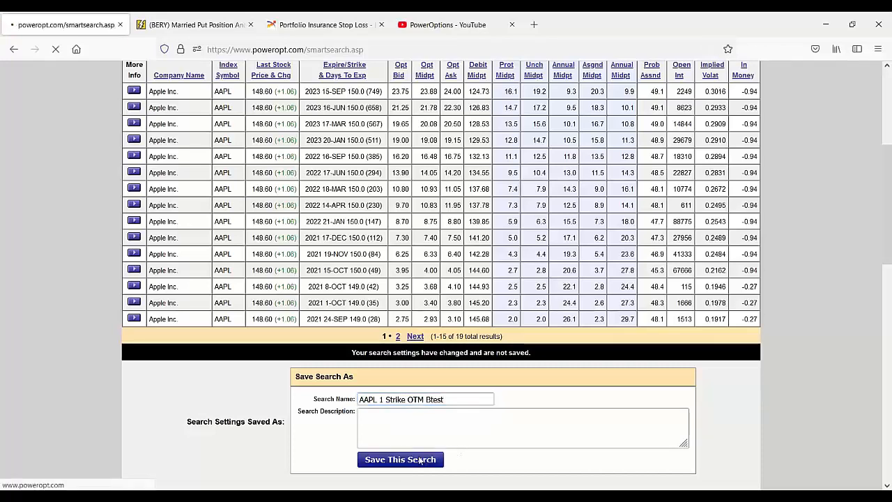
left_click(400, 459)
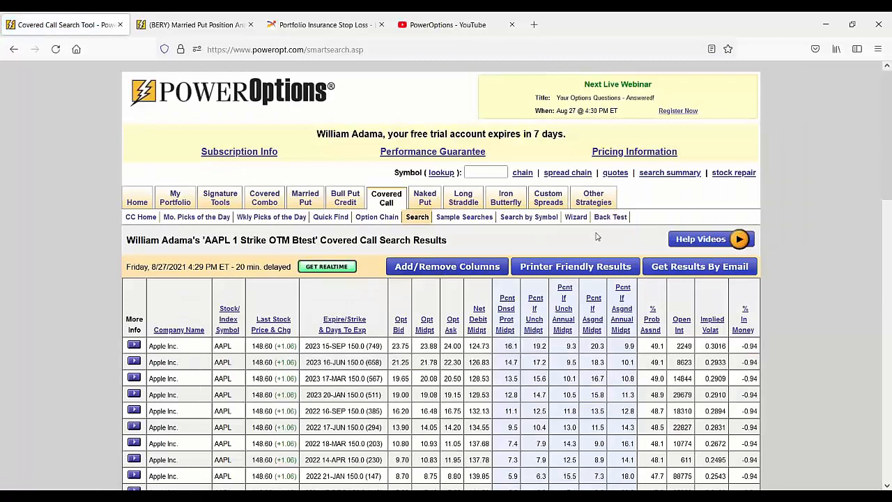
Run a SmartHistoryXL back test of 'AAPL 1 Strike OTM Btest' with June 2021 as search date
left_click(611, 217)
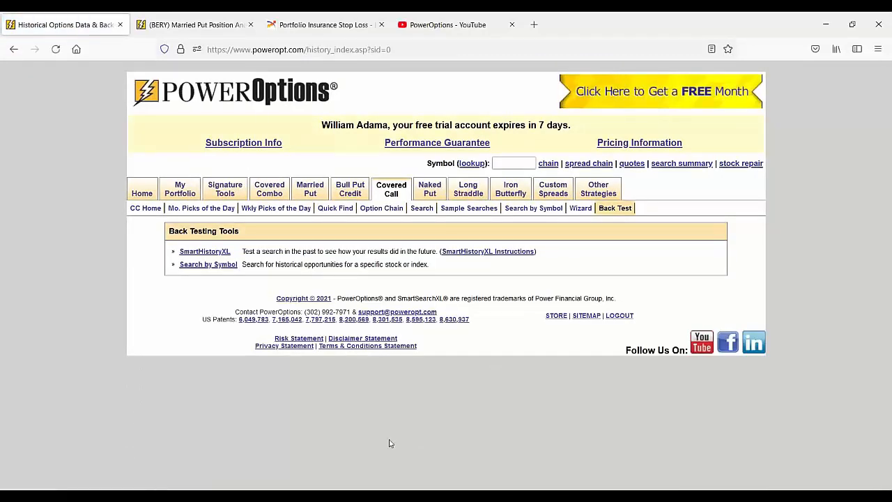
mouse_move(205, 252)
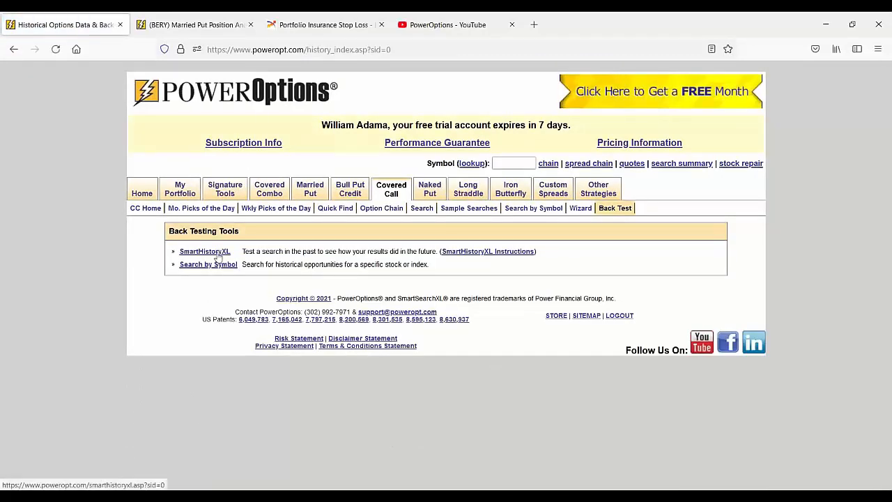
left_click(204, 251)
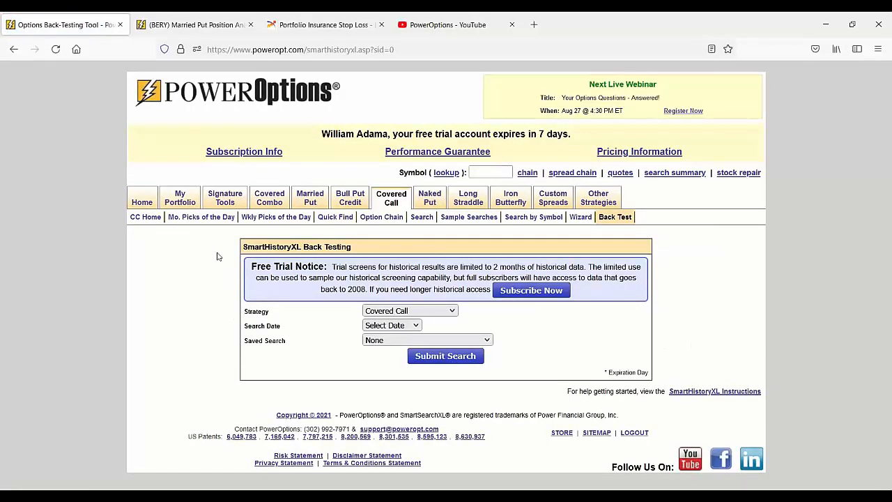
mouse_move(291, 259)
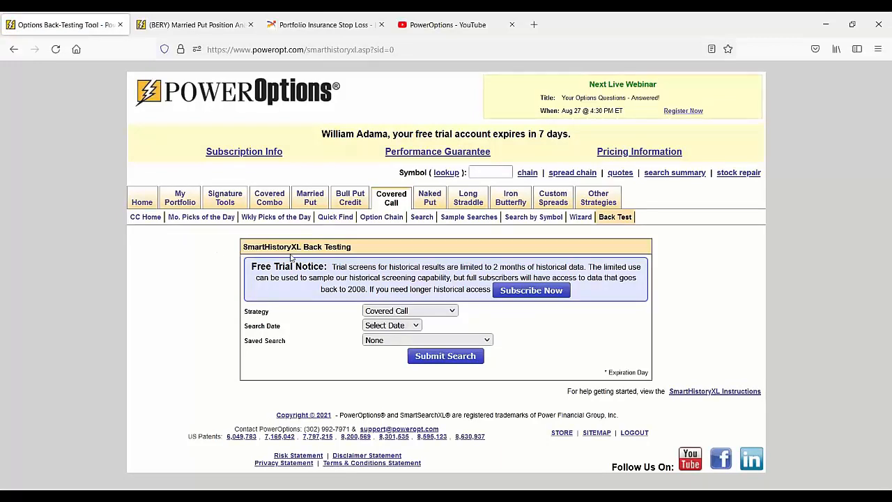
left_click(391, 325)
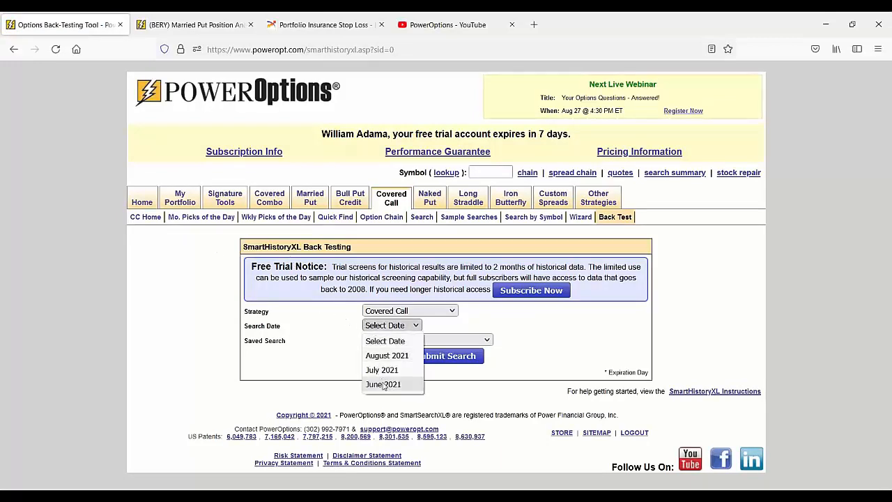
left_click(382, 384)
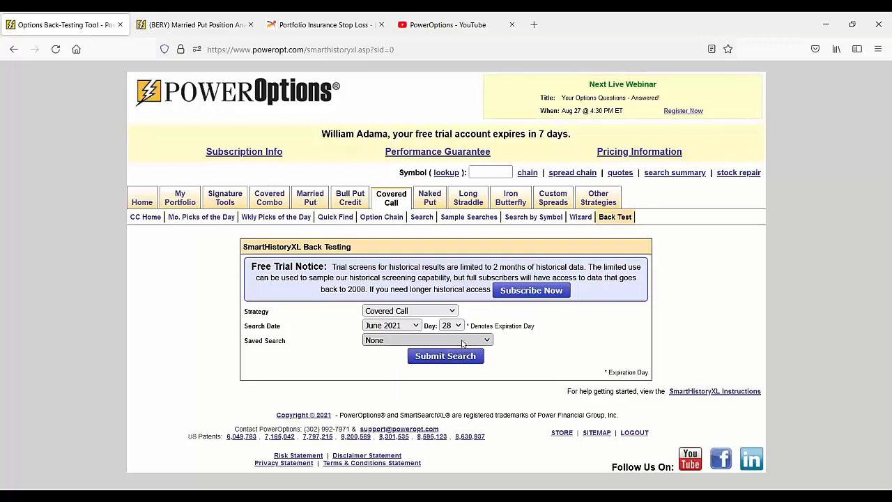
left_click(427, 340)
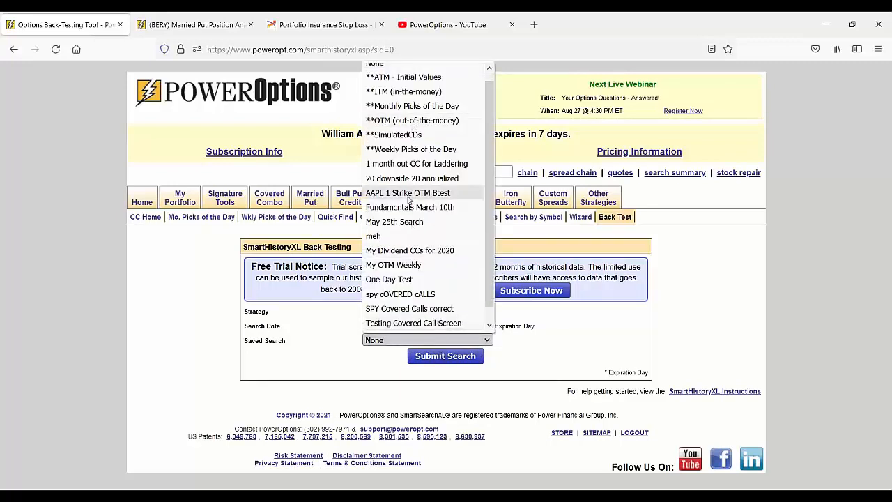
left_click(408, 193)
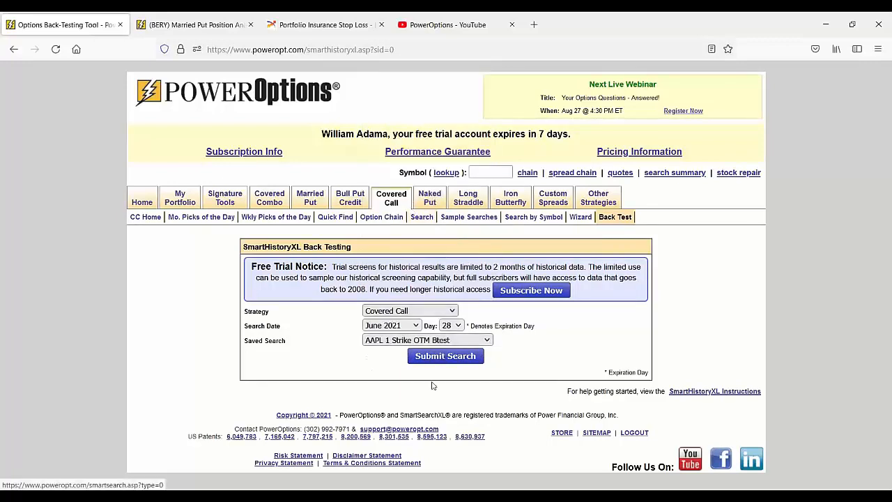
left_click(446, 356)
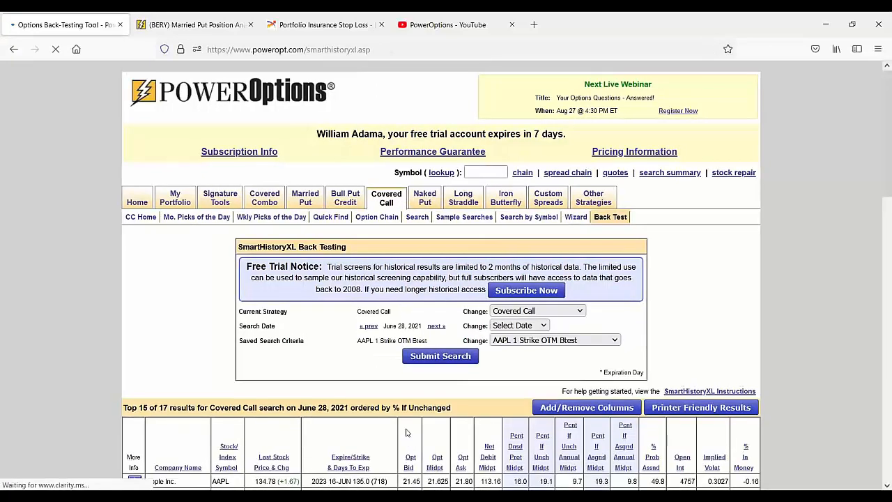
Scroll down the 17 back-test results toward the Calculate Group Results report
scroll("down", 3)
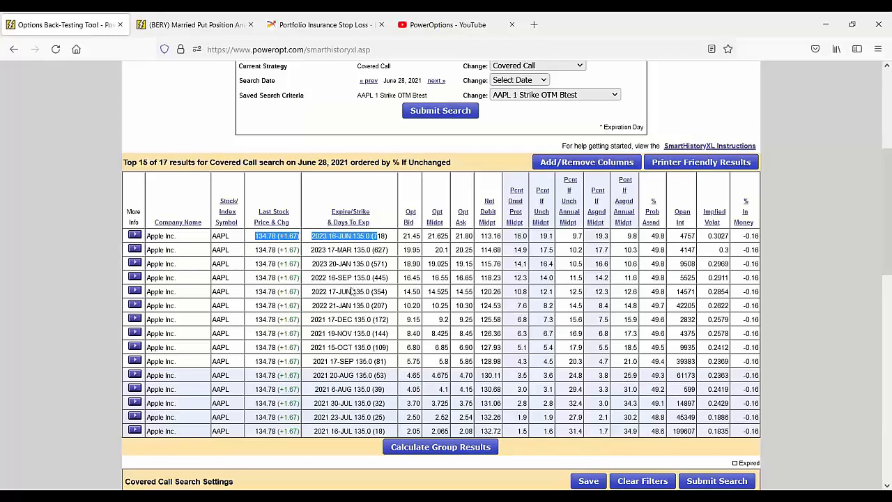
scroll("down", 3)
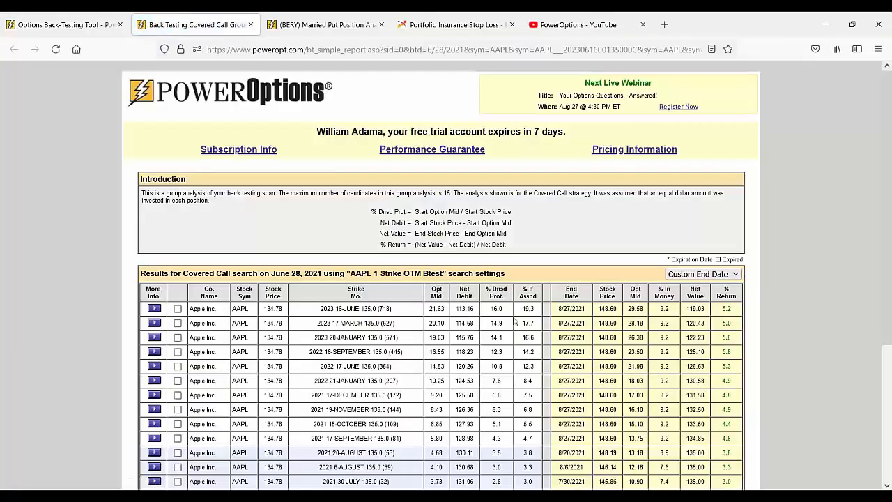
scroll("down", 3)
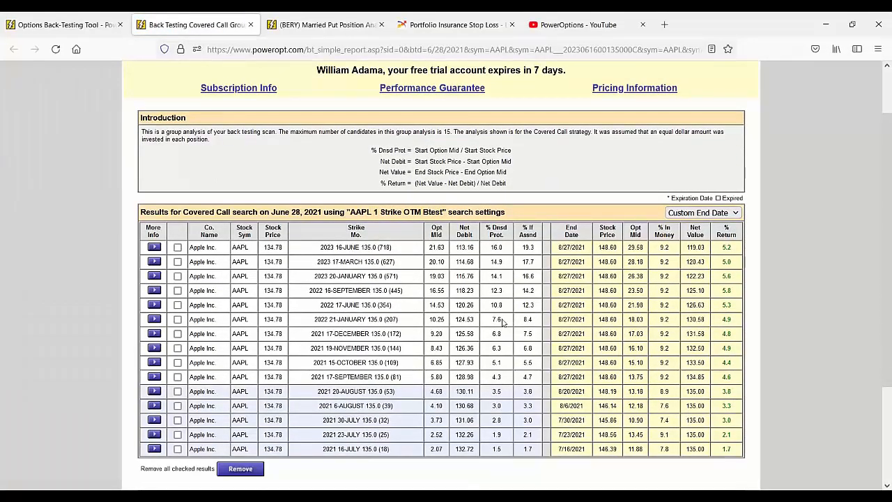
mouse_move(713, 346)
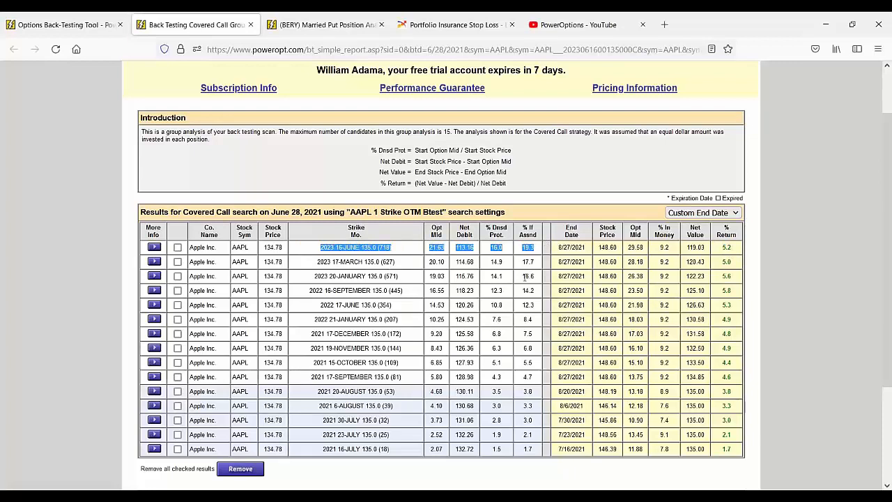
mouse_move(520, 278)
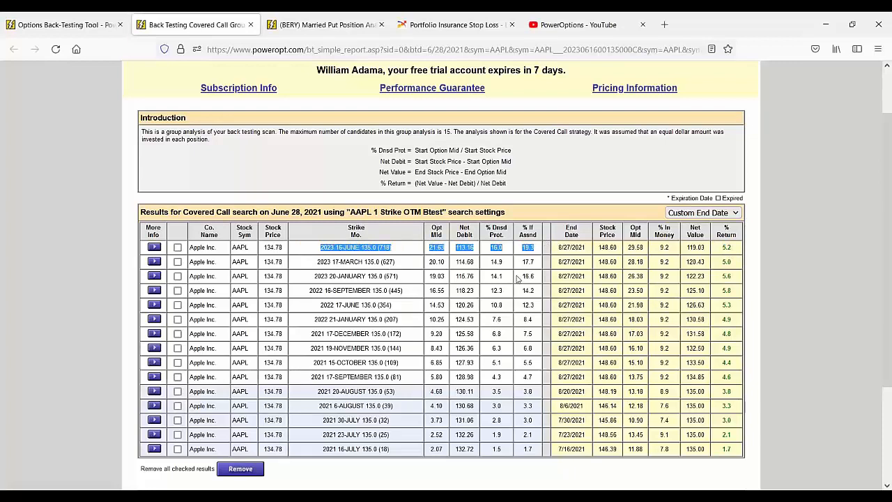
mouse_move(433, 263)
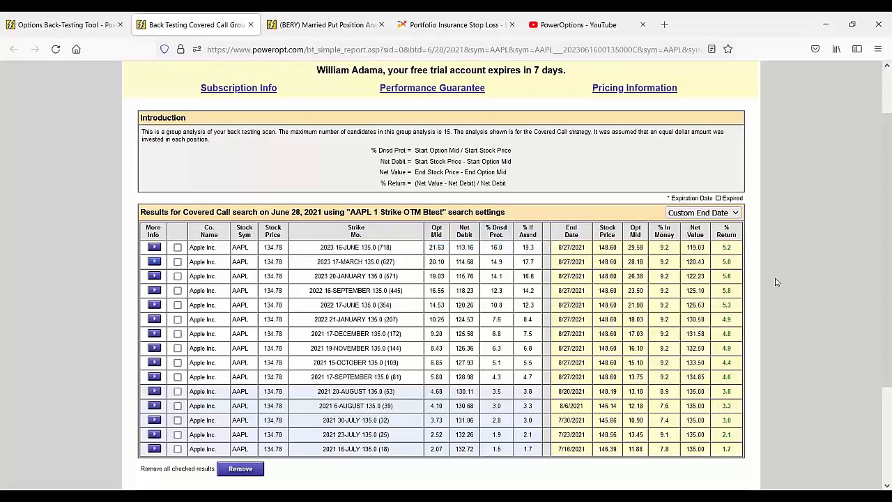
scroll("up", 3)
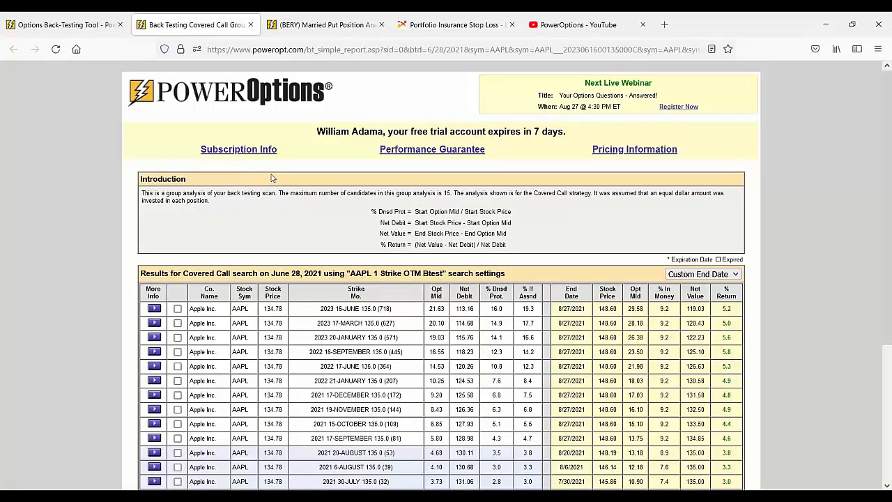
scroll("down", 3)
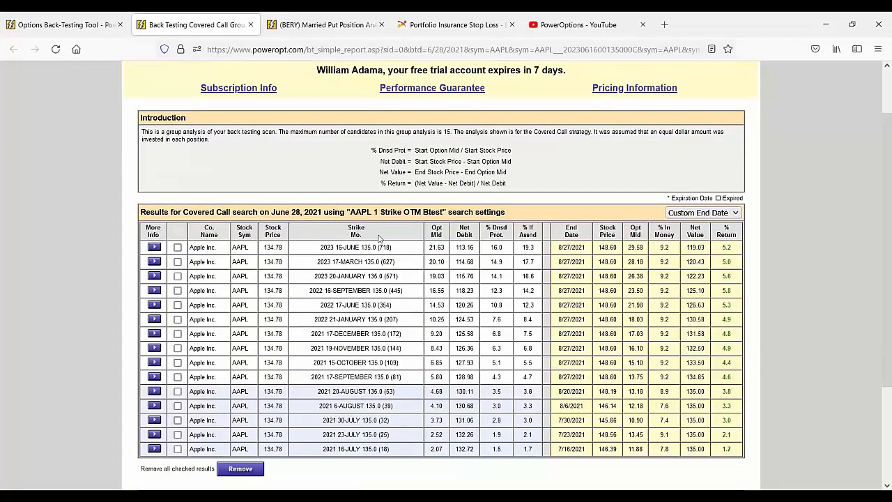
Revisit the SmartHistoryXL results for the AAPL search, then go to the My Home page
left_click(62, 25)
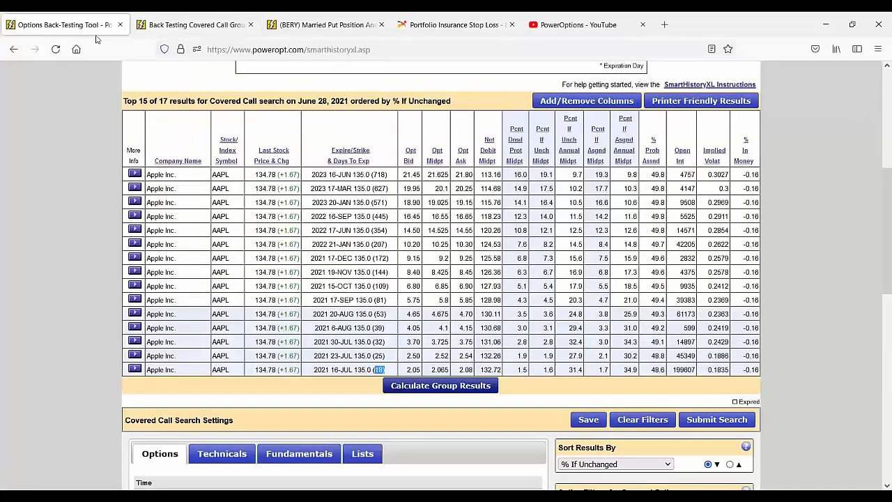
scroll("up", 3)
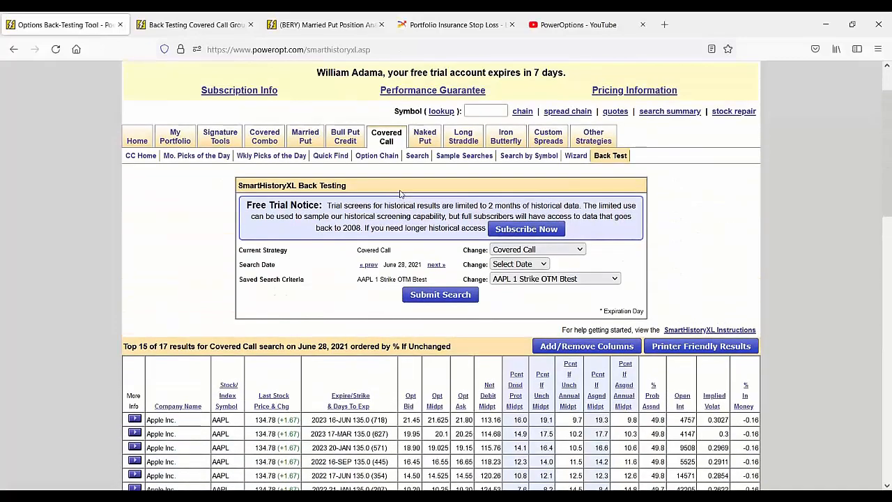
scroll("down", 3)
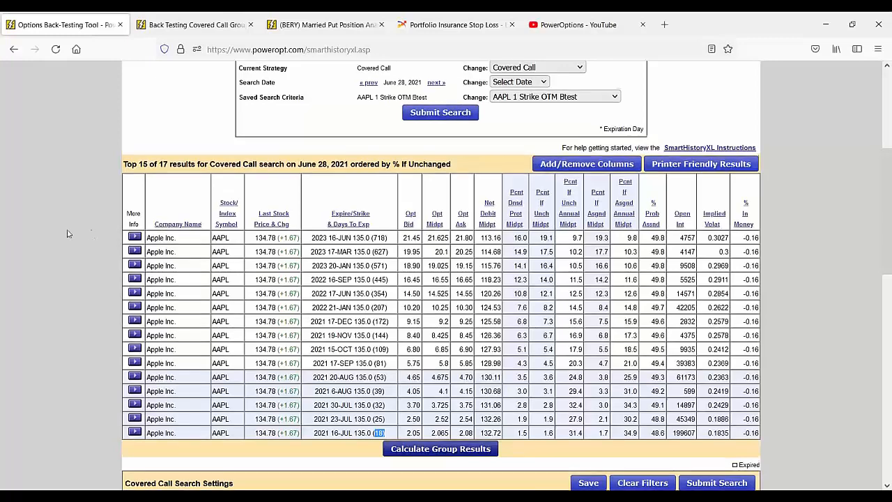
scroll("up", 3)
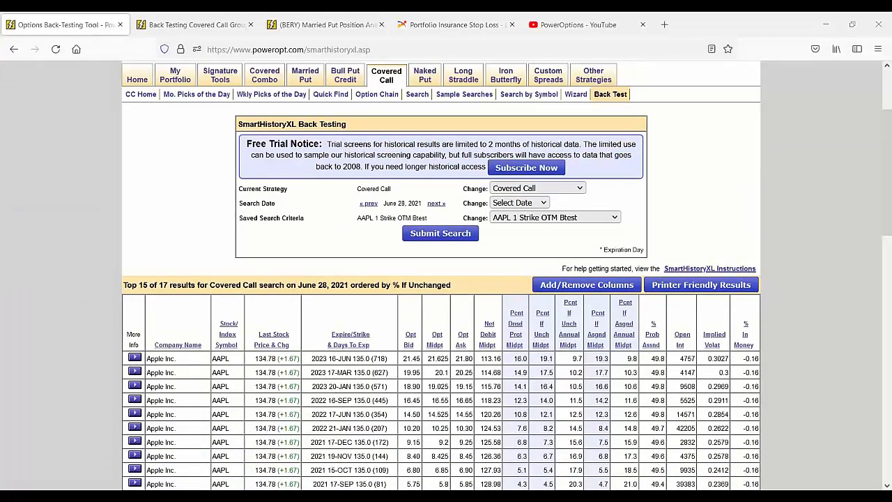
scroll("up", 3)
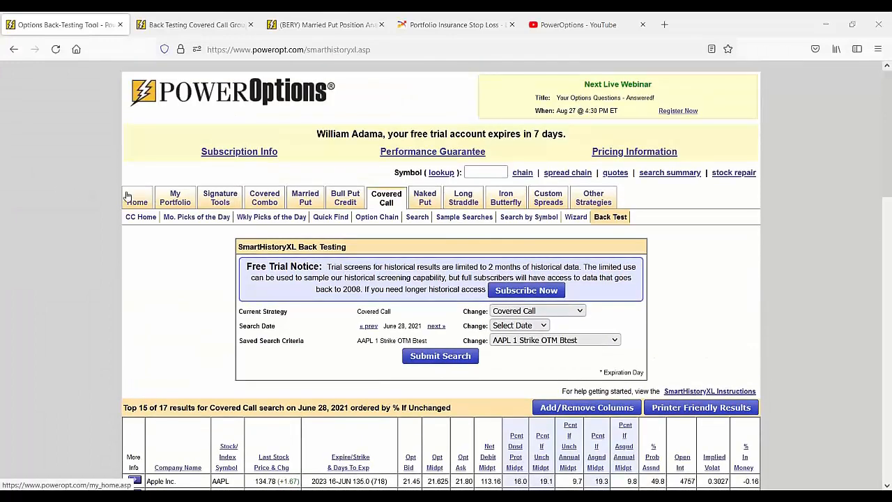
left_click(136, 198)
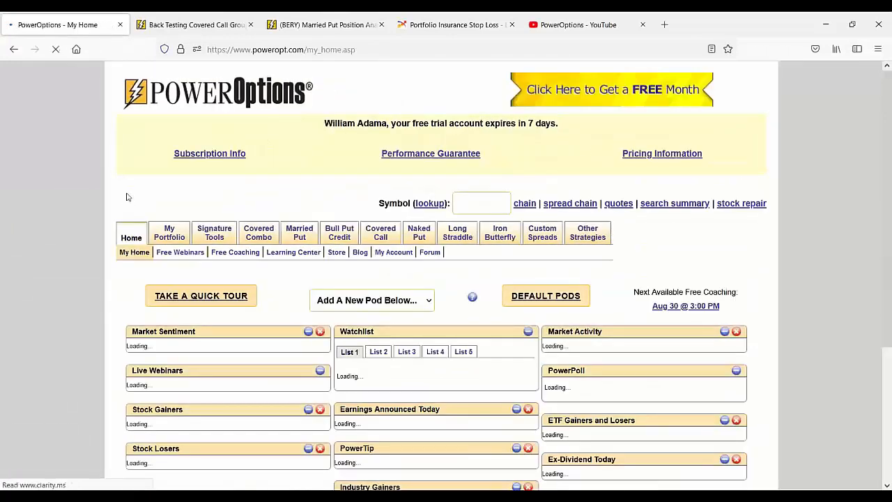